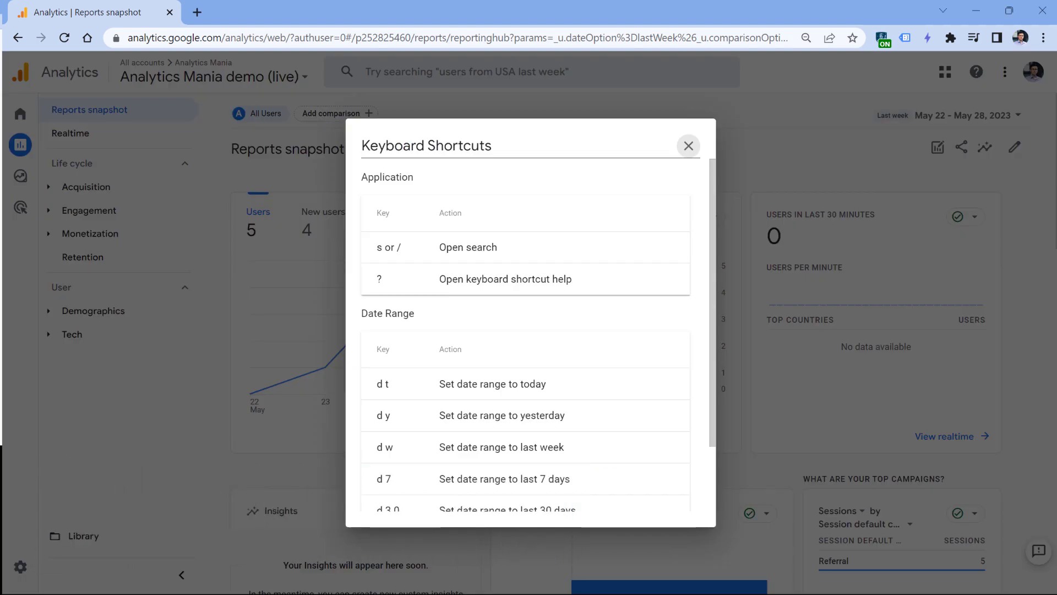
{"action": "mouse_move", "coordinate": [457, 328]}
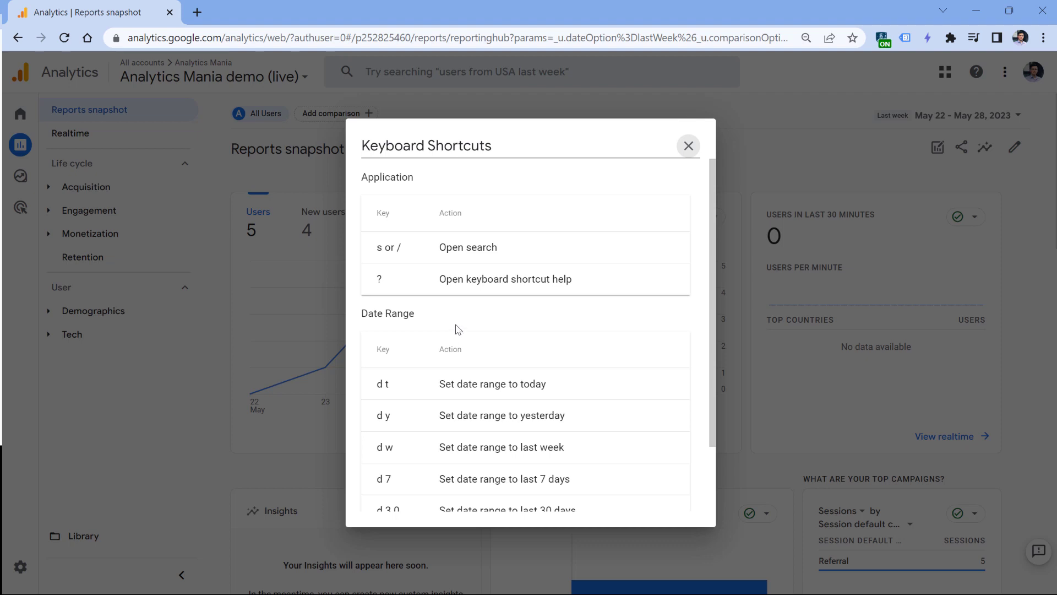
{"action": "mouse_move", "coordinate": [437, 383]}
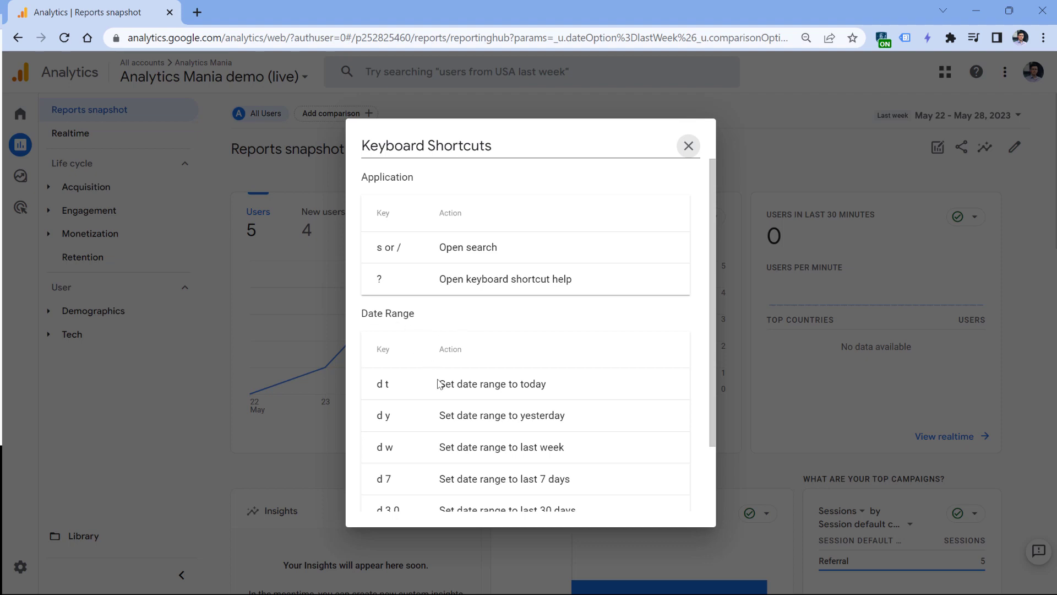
- Scroll the Keyboard Shortcuts list down to the date-range and comparison shortcuts
{"action": "scroll", "scroll_direction": "down", "scroll_amount": 3}
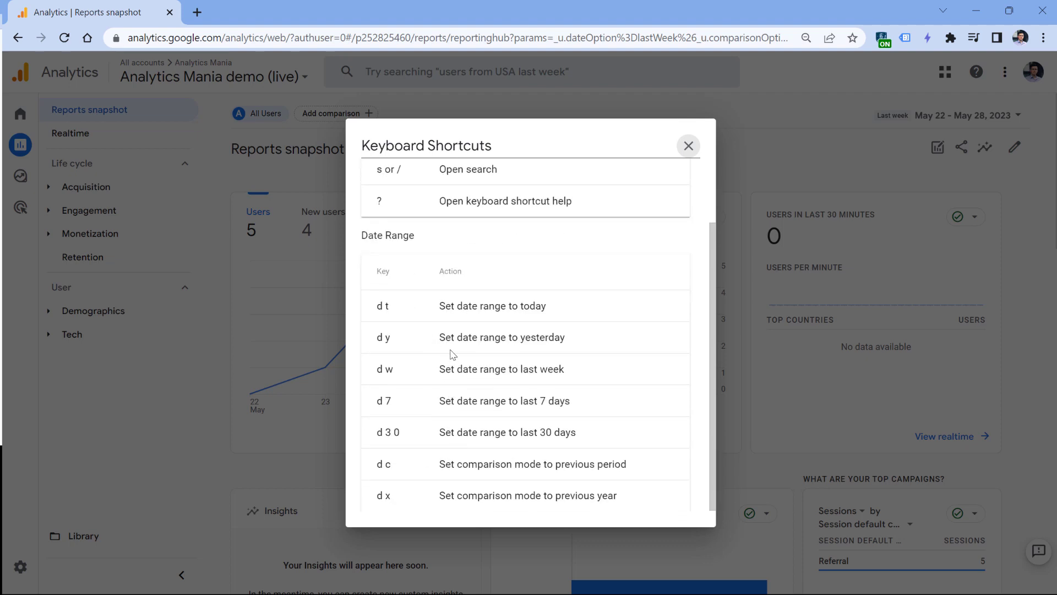
{"action": "mouse_move", "coordinate": [528, 305]}
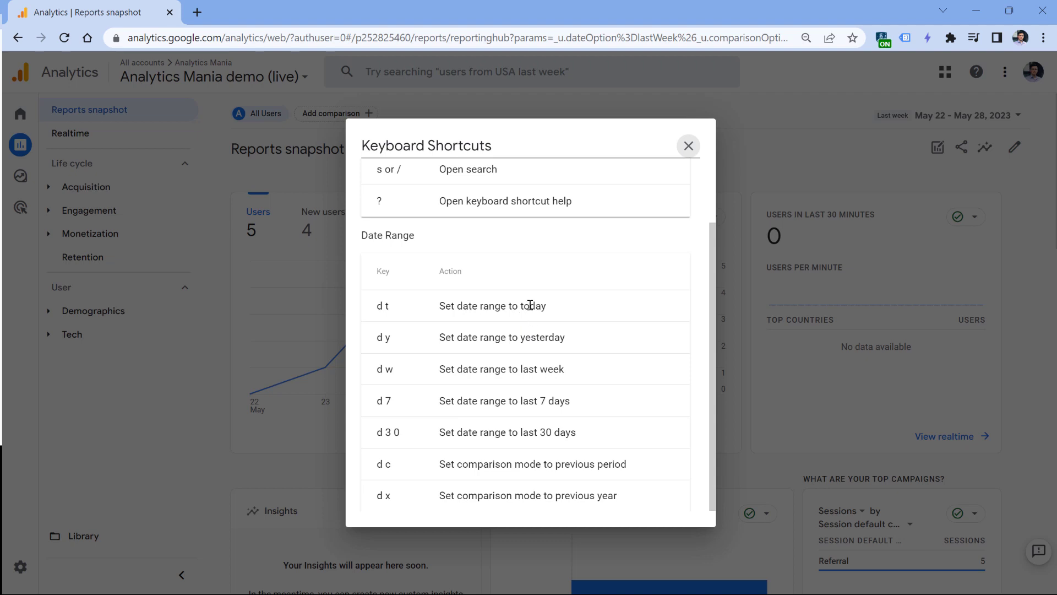
{"action": "mouse_move", "coordinate": [539, 369]}
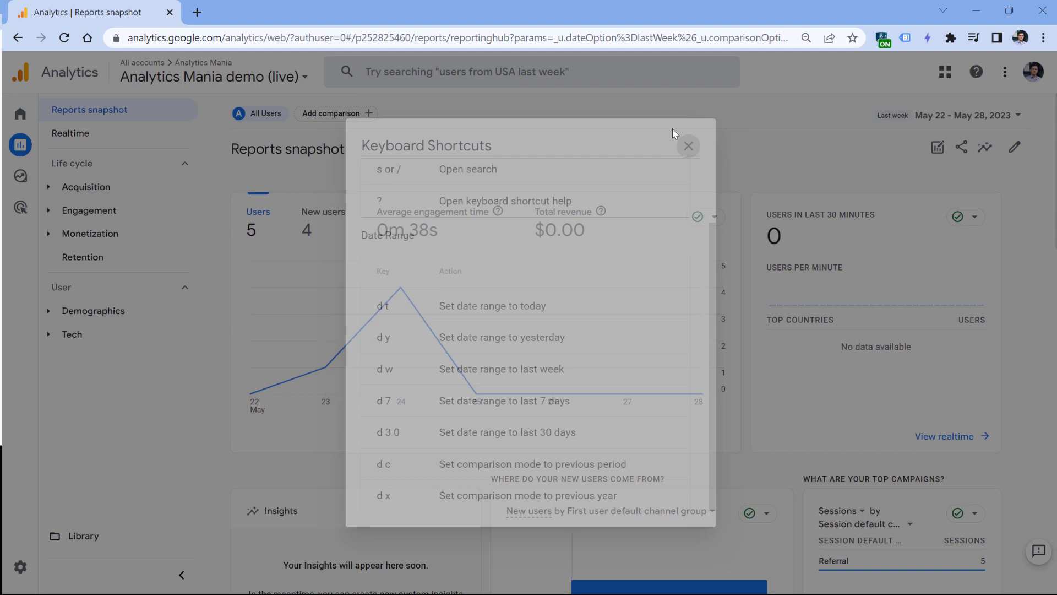
- Dismiss the keyboard shortcut help to reveal the Reports snapshot
{"action": "left_click", "coordinate": [688, 146]}
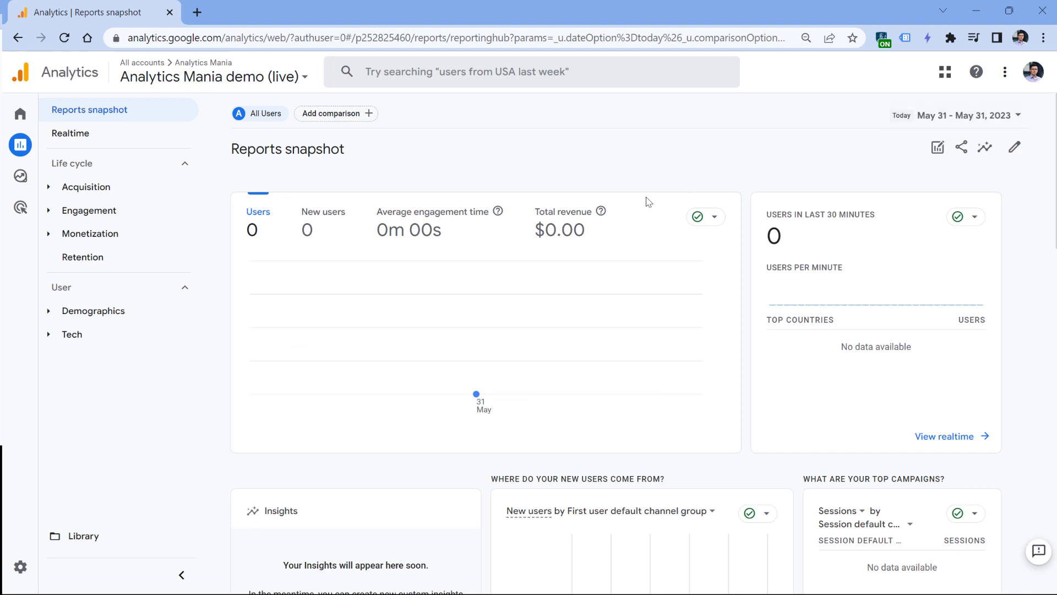
{"action": "mouse_move", "coordinate": [657, 183]}
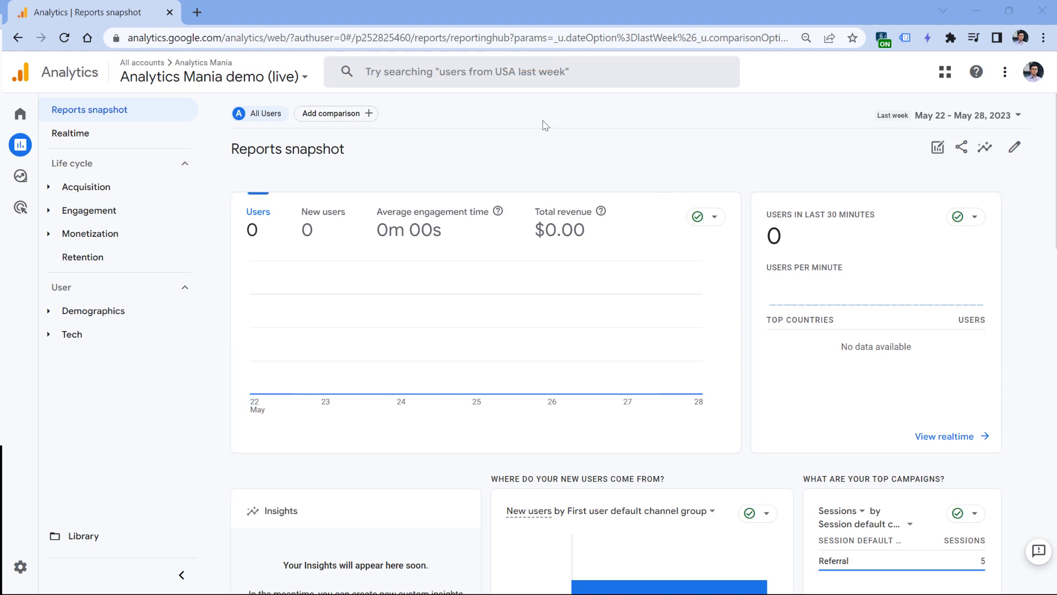
{"action": "mouse_move", "coordinate": [791, 142]}
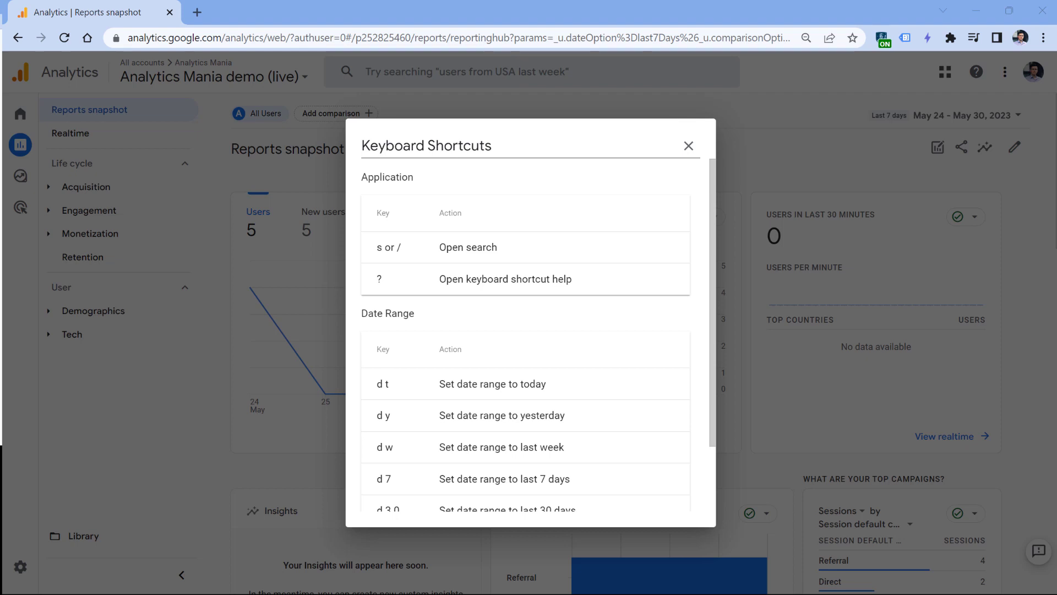
{"action": "mouse_move", "coordinate": [372, 264]}
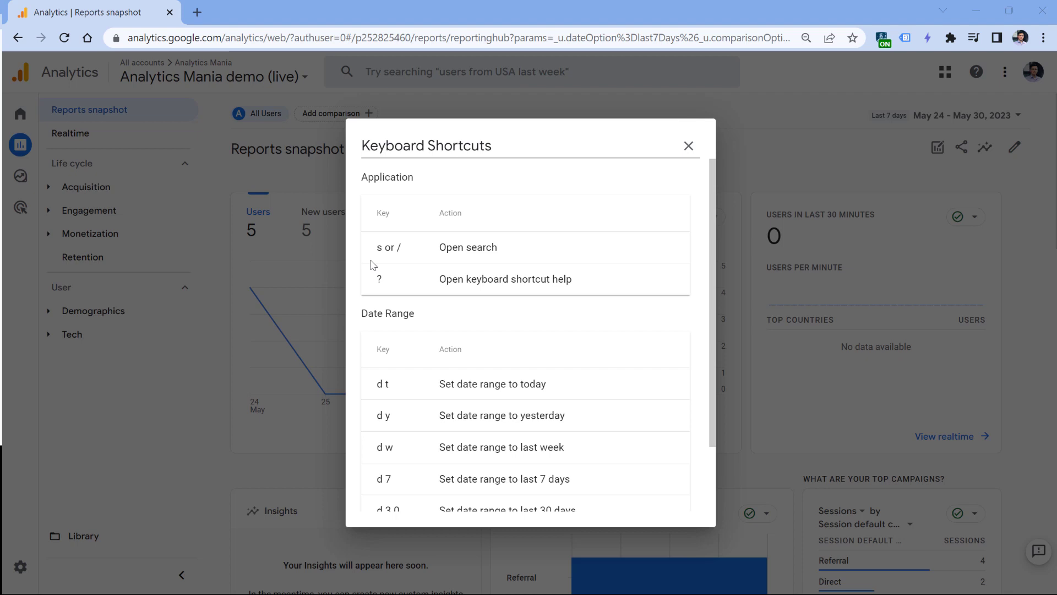
- Close the Keyboard Shortcuts dialog over the last-7-days snapshot
{"action": "left_click", "coordinate": [689, 146]}
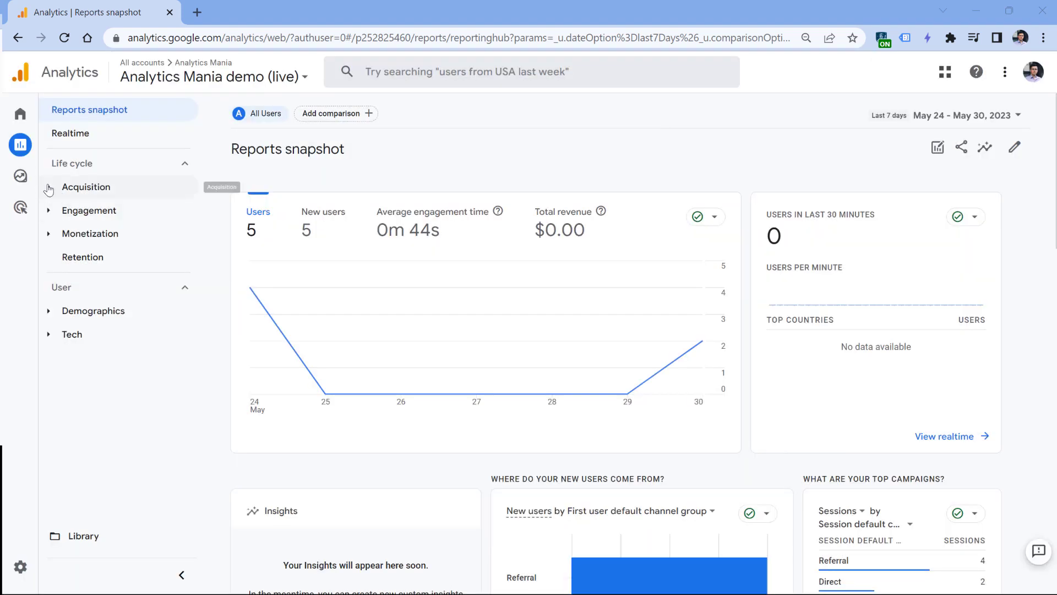
- Open Acquisition > Traffic acquisition report for May 24–30, 2023
{"action": "left_click", "coordinate": [86, 187]}
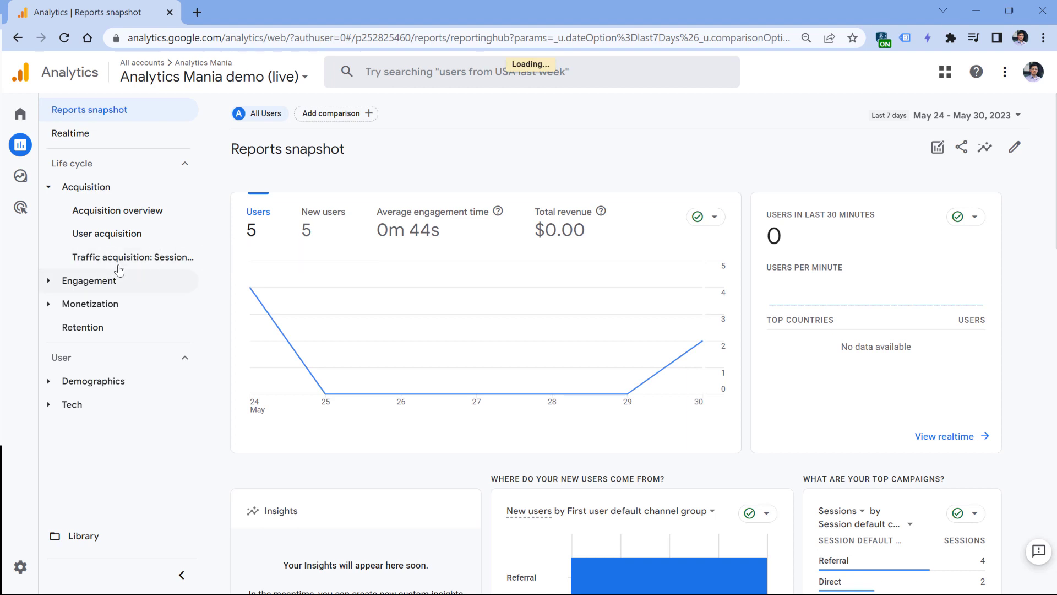
{"action": "left_click", "coordinate": [132, 257]}
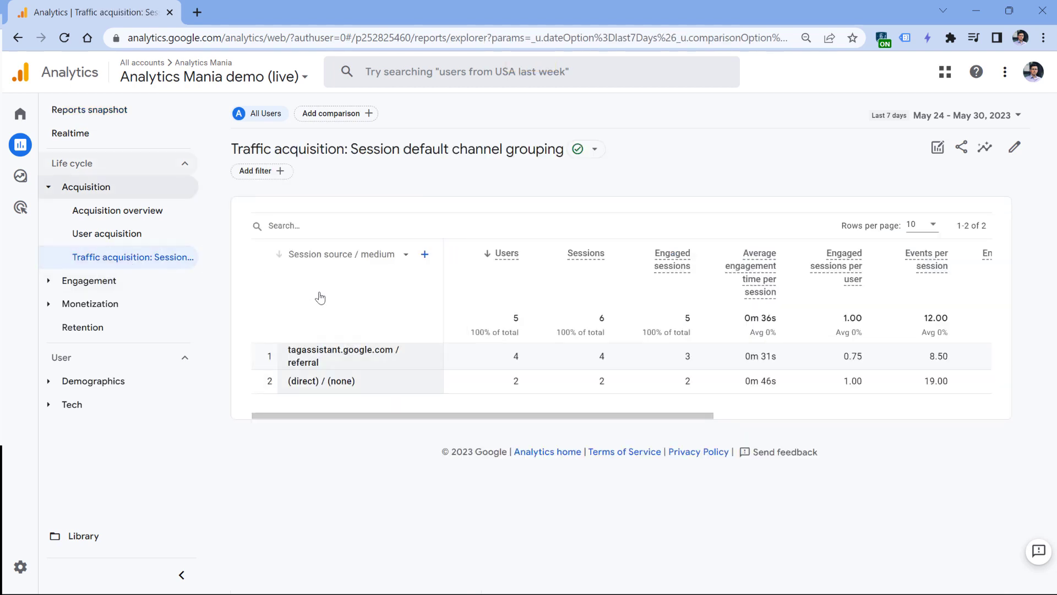
{"action": "left_click", "coordinate": [20, 145]}
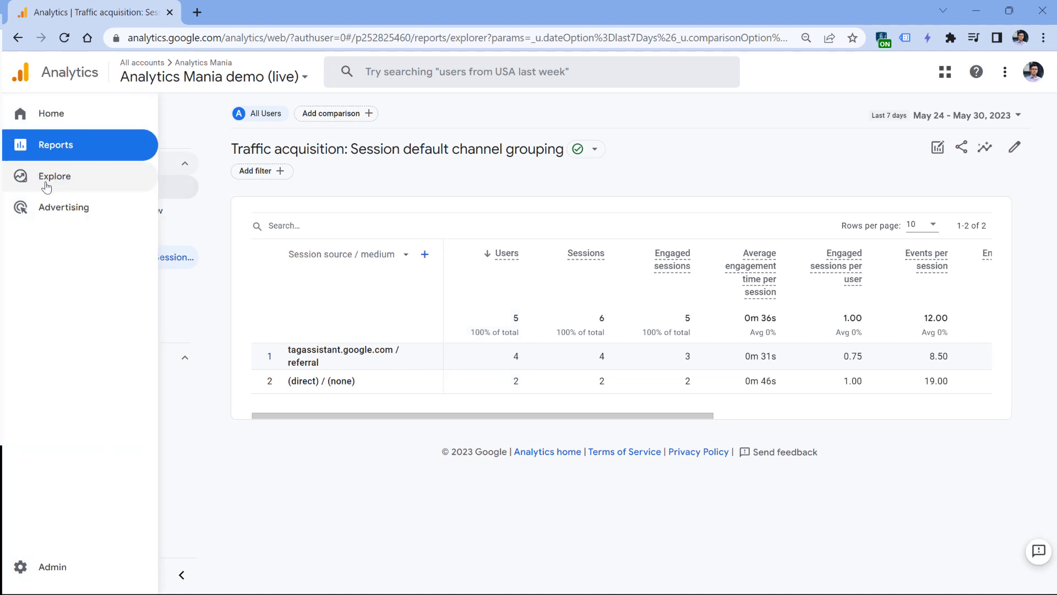
{"action": "left_click", "coordinate": [53, 145]}
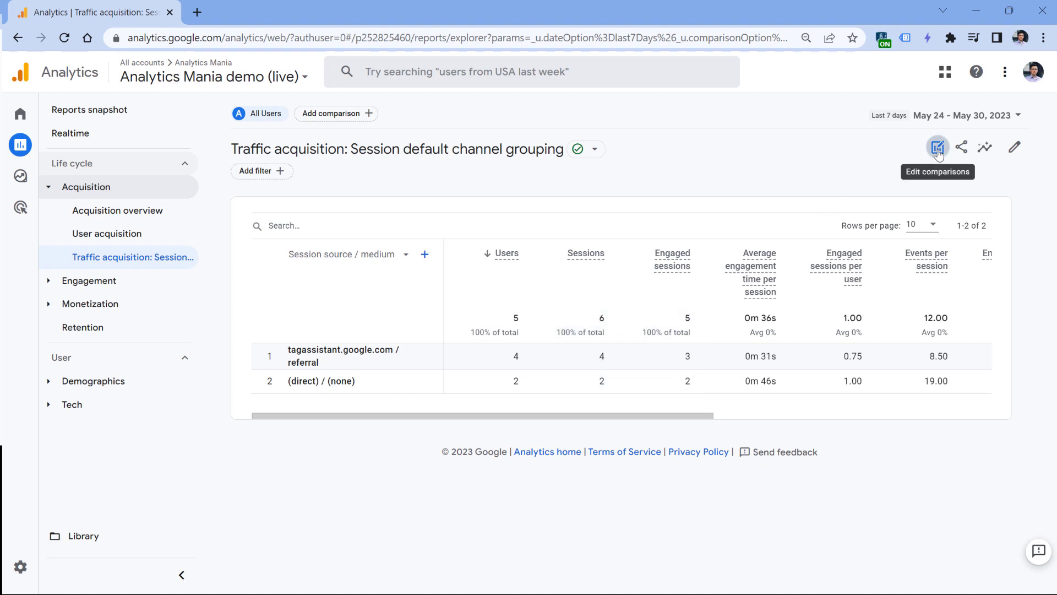
- Open the traffic acquisition report in Explore from the comparisons panel
{"action": "left_click", "coordinate": [939, 147]}
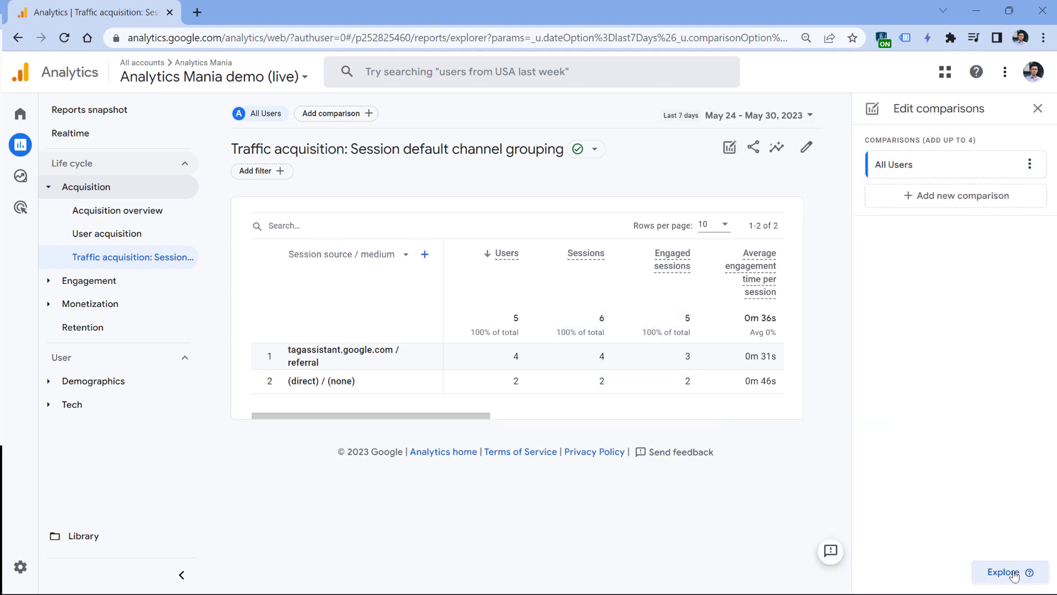
{"action": "left_click", "coordinate": [1003, 572]}
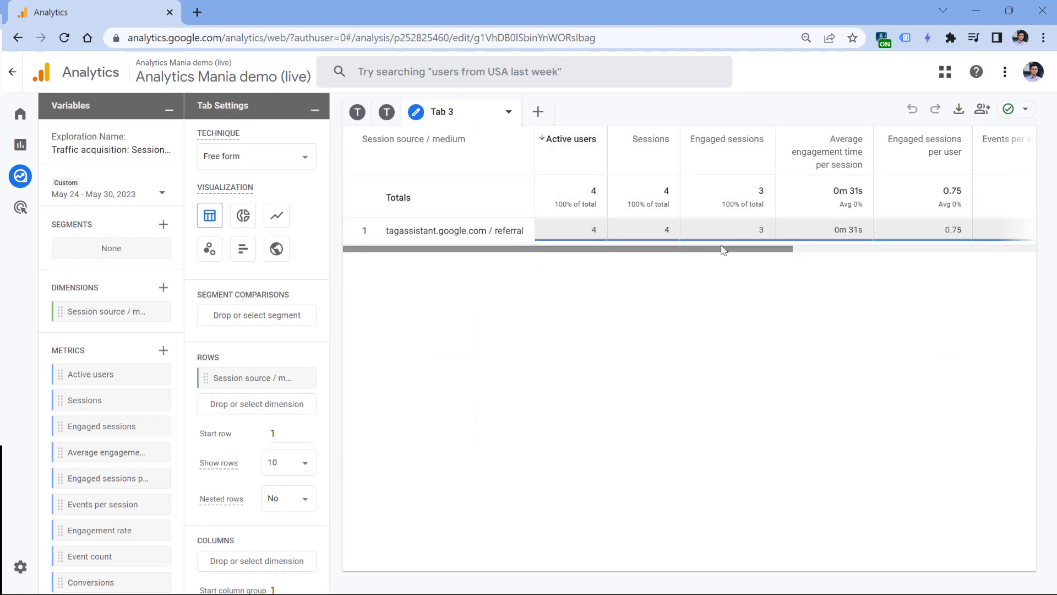
{"action": "mouse_move", "coordinate": [597, 257]}
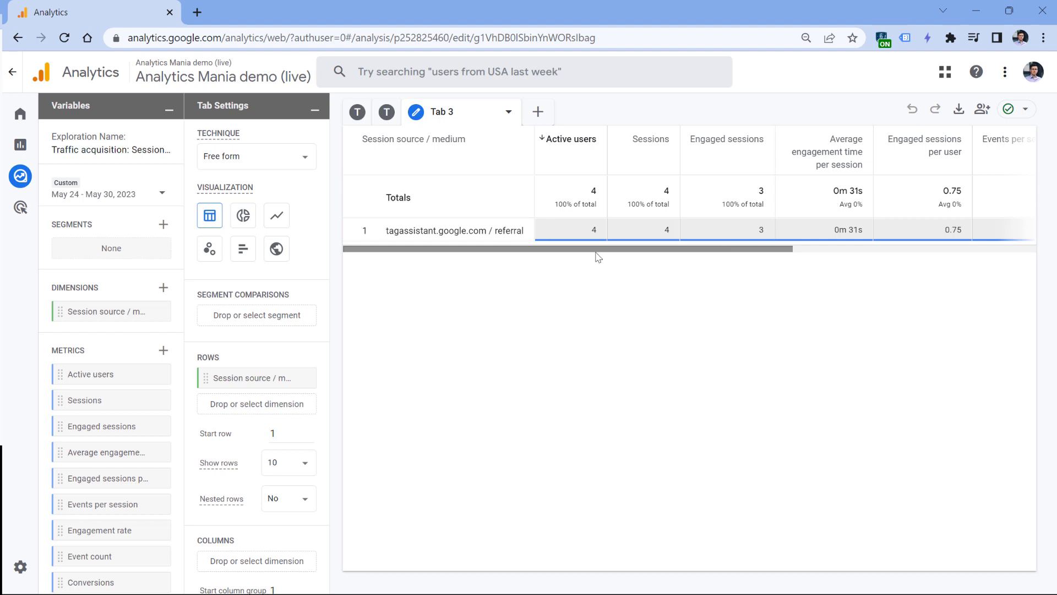
{"action": "mouse_move", "coordinate": [586, 254]}
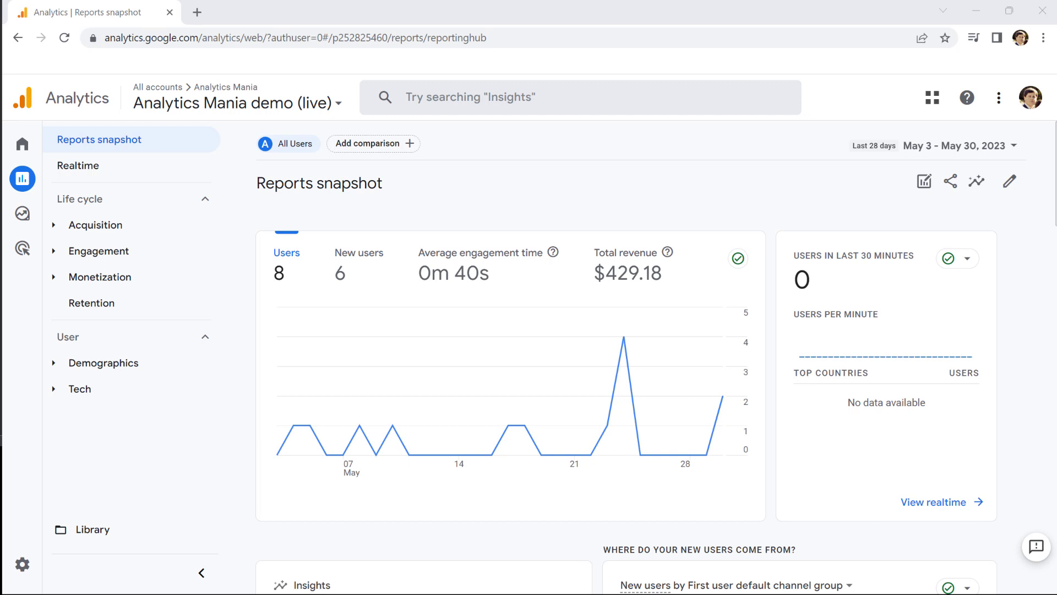
{"action": "mouse_move", "coordinate": [40, 150]}
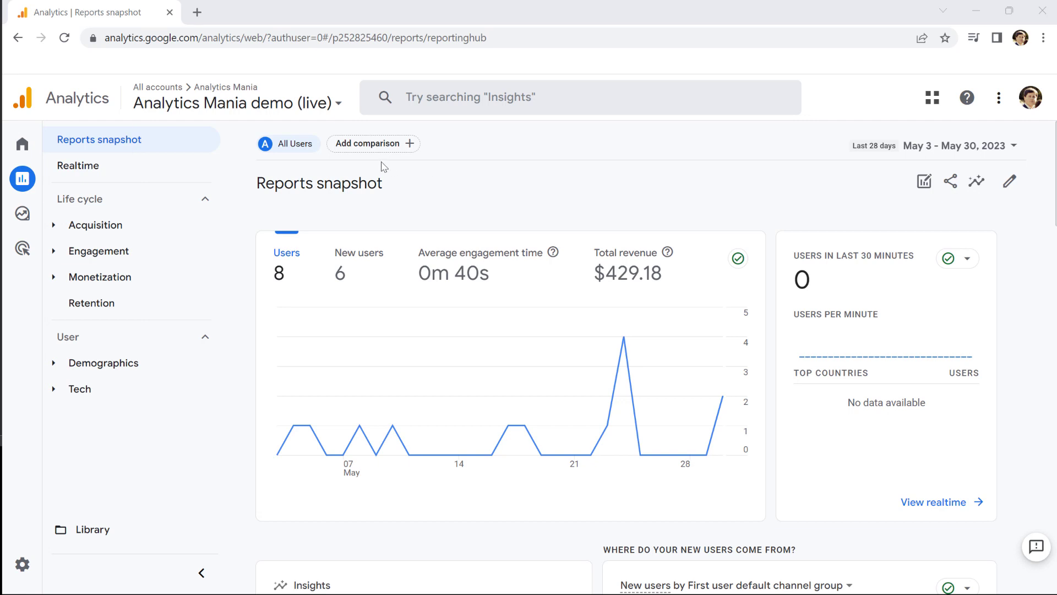
{"action": "mouse_move", "coordinate": [371, 178]}
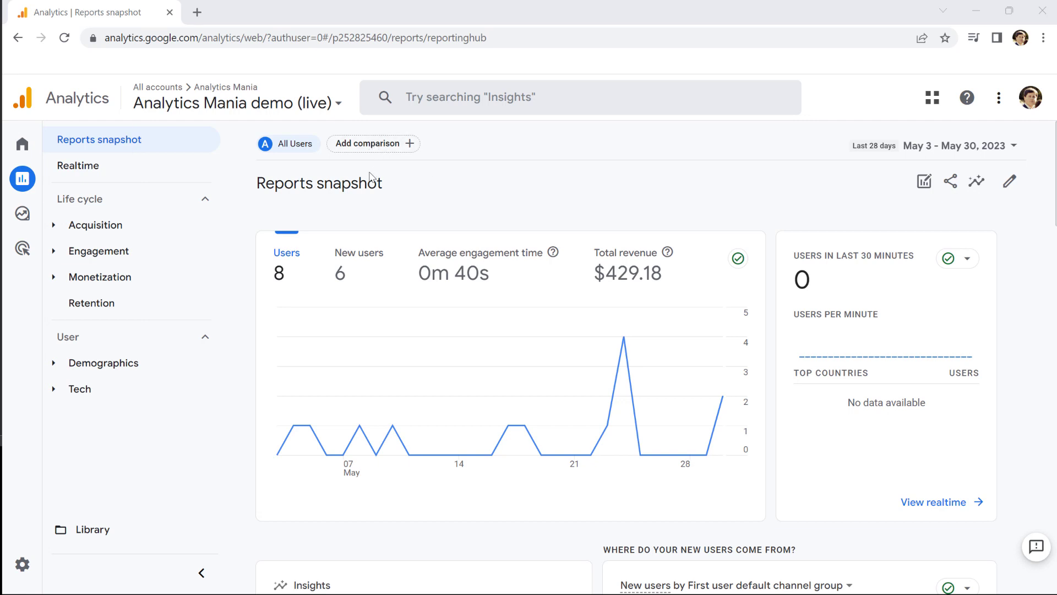
- Add a 'Session default channel group includes Referral' comparison and remove All Users
{"action": "left_click", "coordinate": [373, 143]}
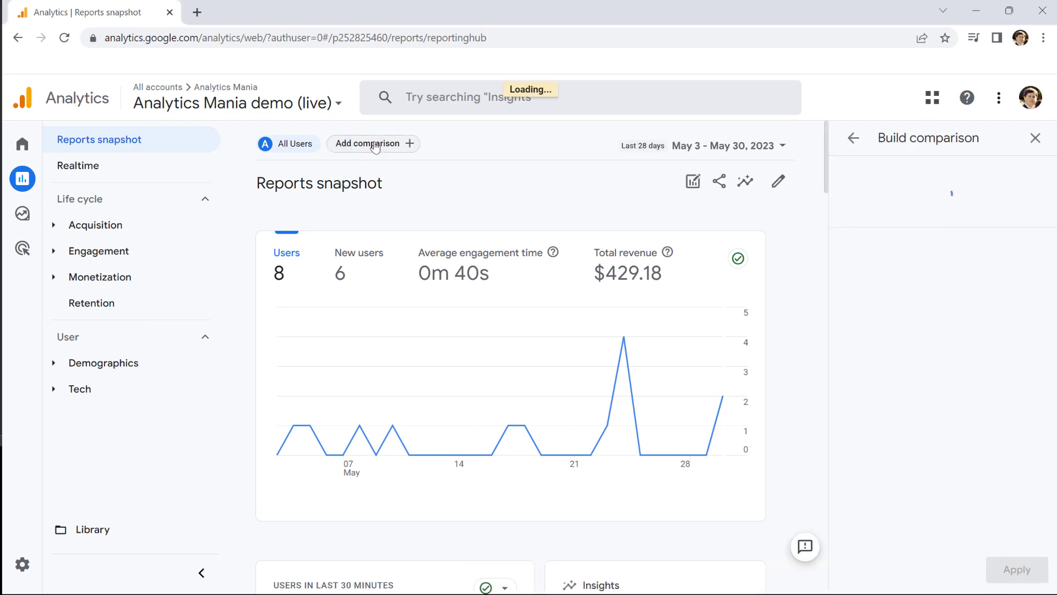
{"action": "left_click", "coordinate": [944, 255]}
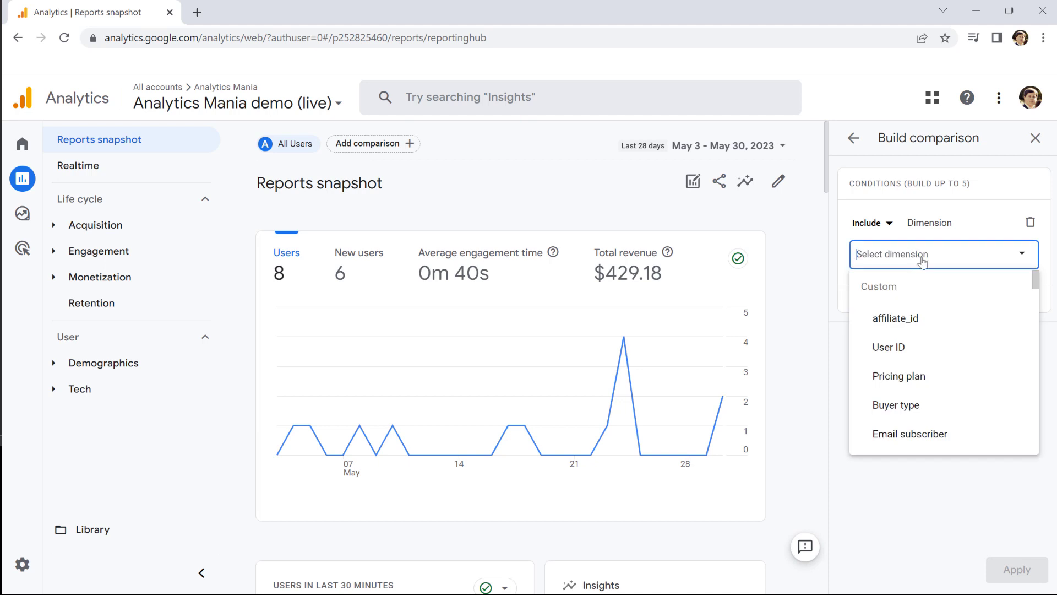
{"action": "type", "text": "session"}
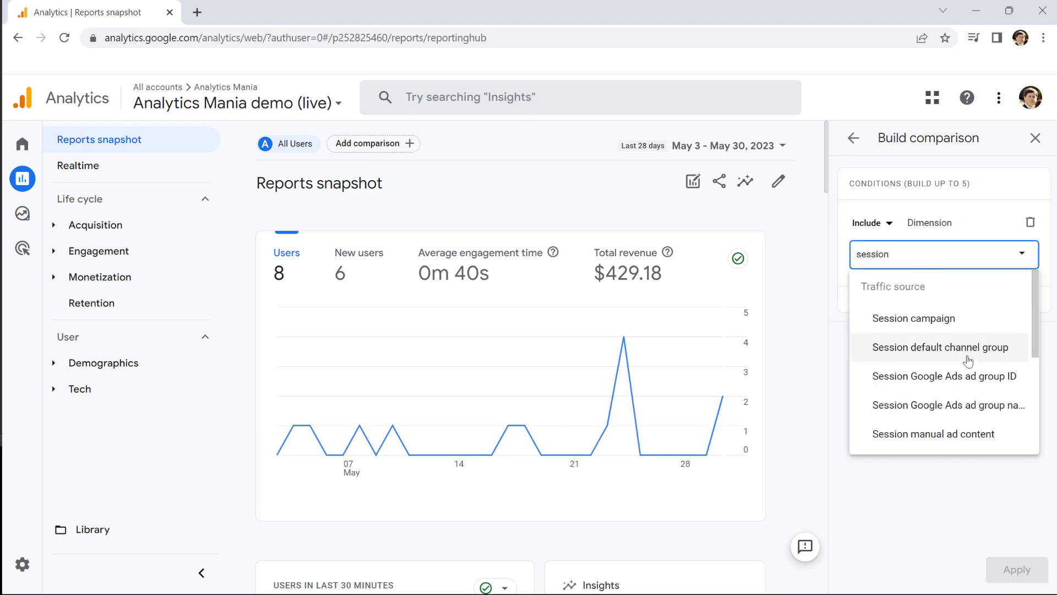
{"action": "left_click", "coordinate": [940, 347]}
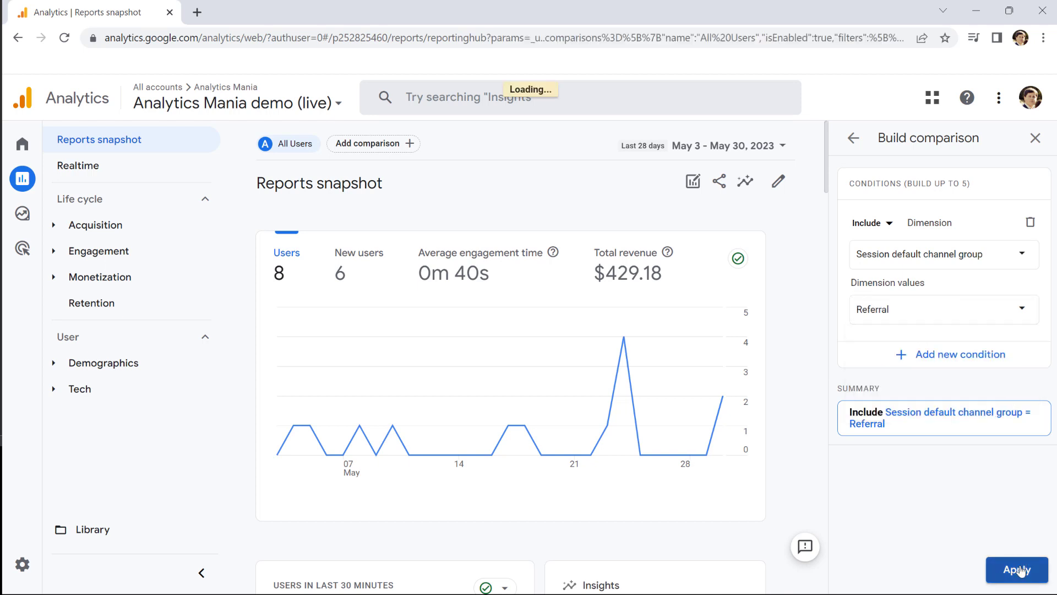
{"action": "left_click", "coordinate": [1016, 585]}
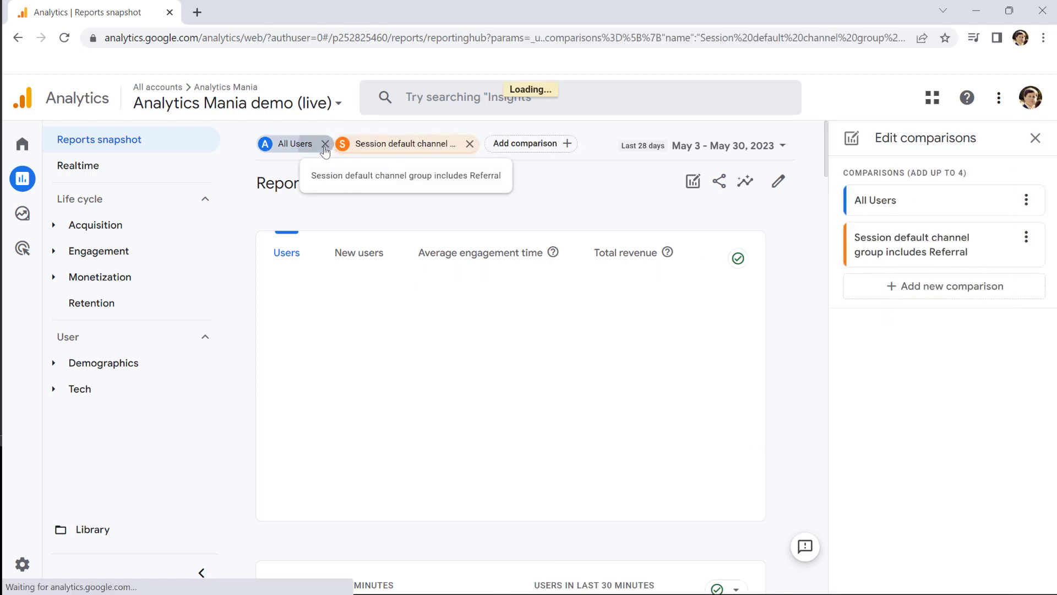
{"action": "left_click", "coordinate": [326, 144]}
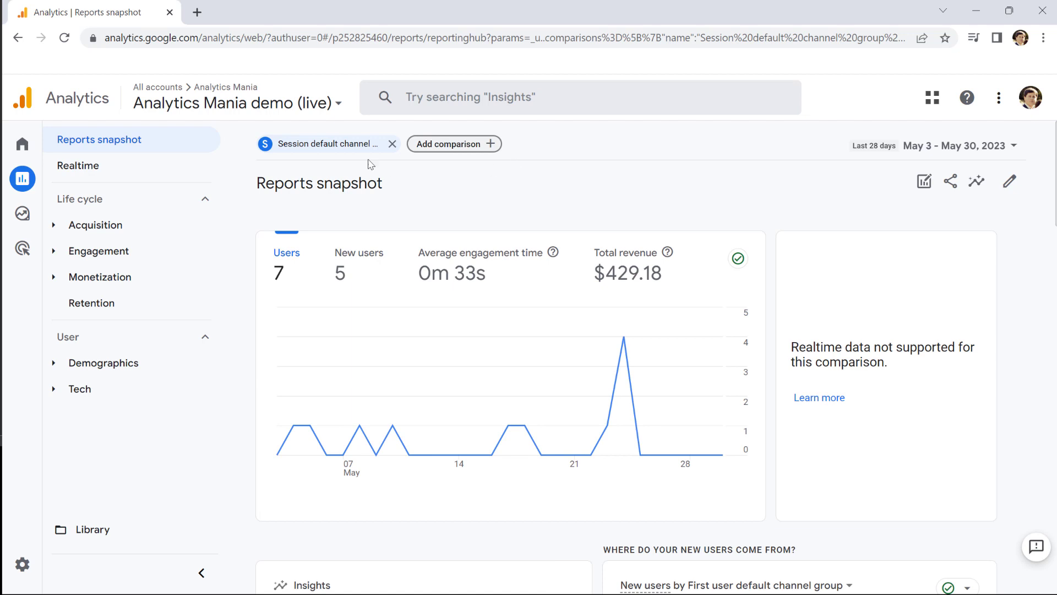
{"action": "mouse_move", "coordinate": [454, 147]}
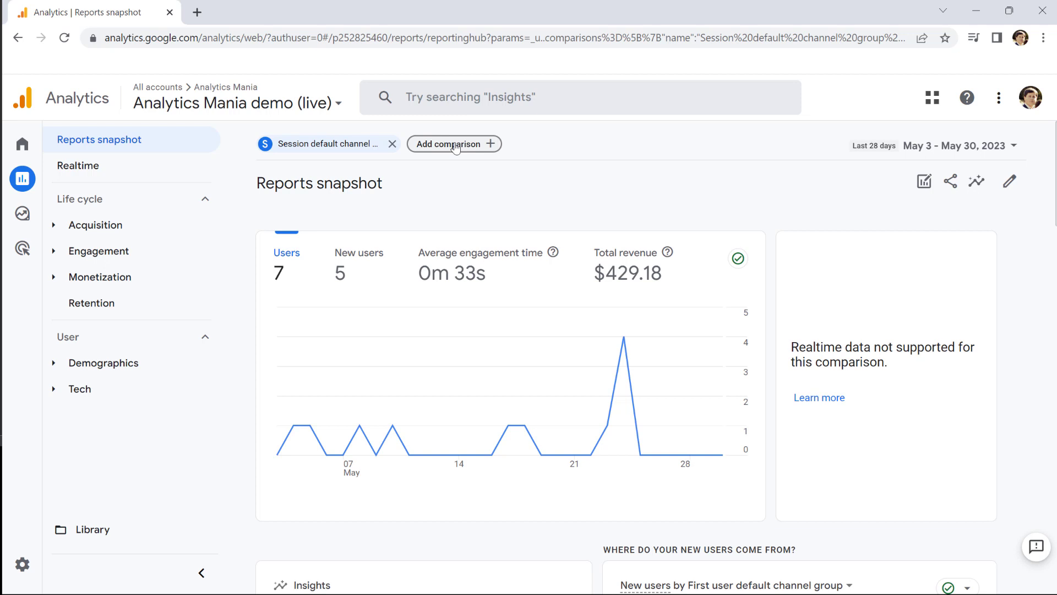
{"action": "mouse_move", "coordinate": [458, 153]}
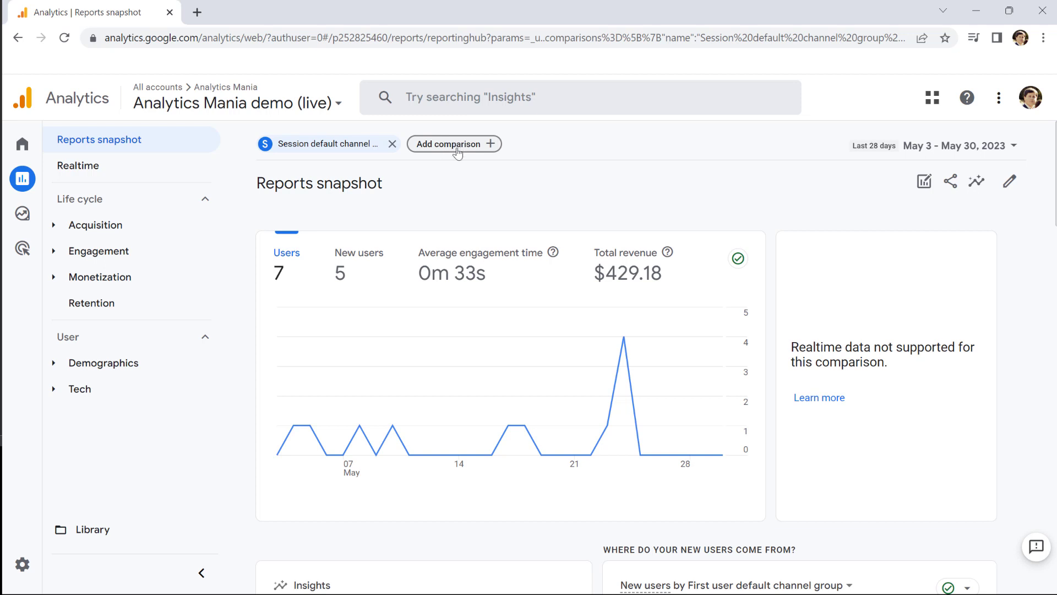
{"action": "mouse_move", "coordinate": [324, 149]}
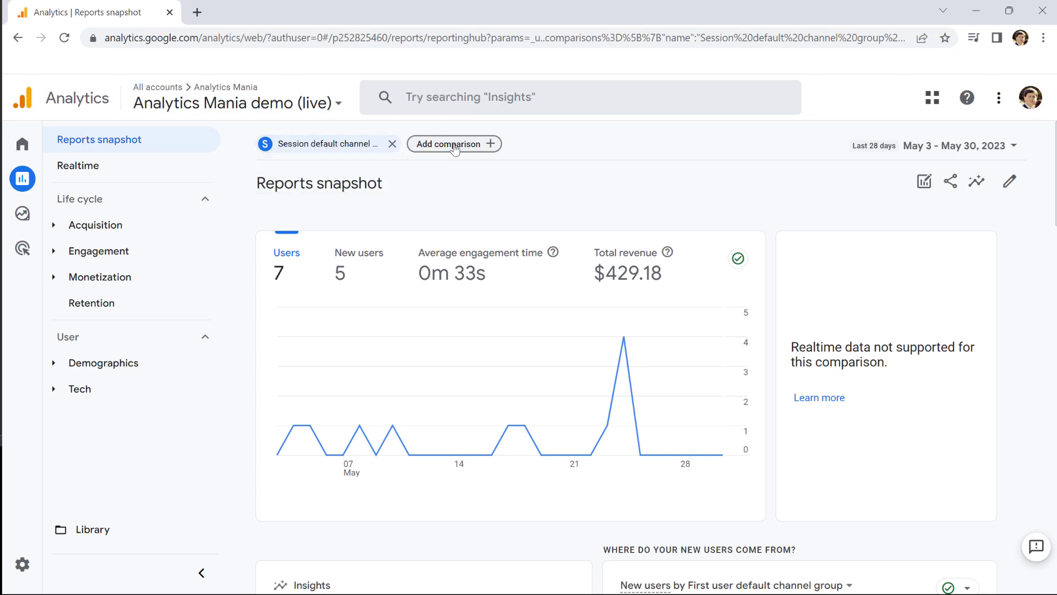
{"action": "mouse_move", "coordinate": [457, 182]}
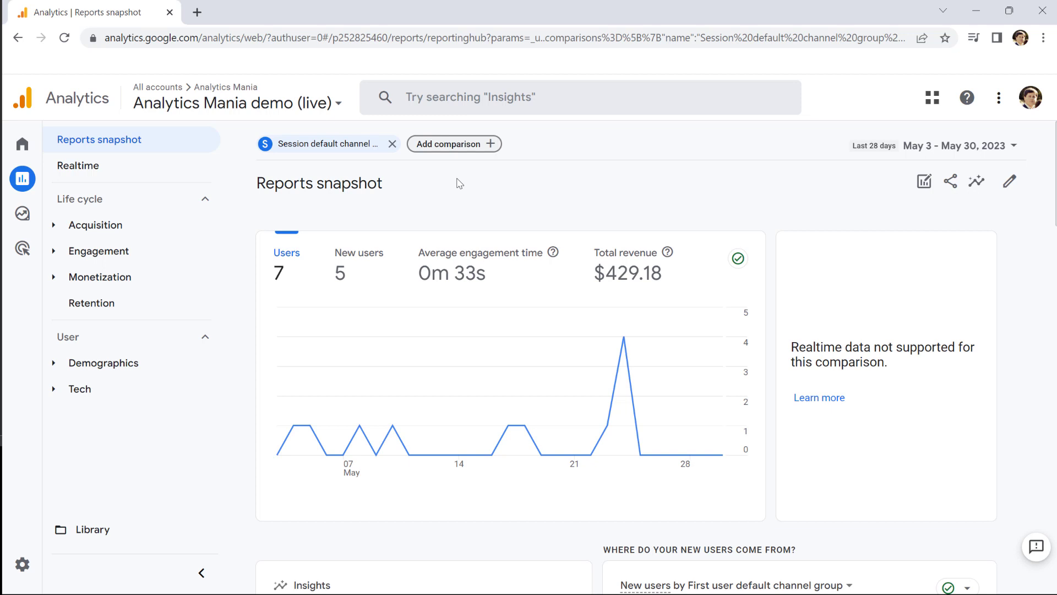
{"action": "mouse_move", "coordinate": [331, 145]}
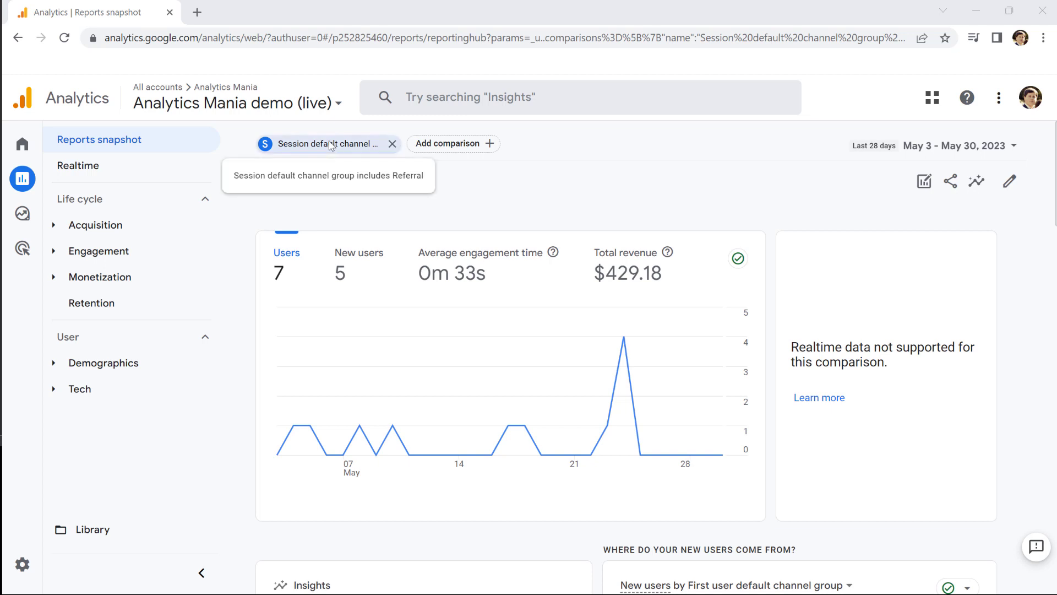
- Change the channel group comparison to all values containing 'Organic Search'
{"action": "left_click", "coordinate": [328, 144]}
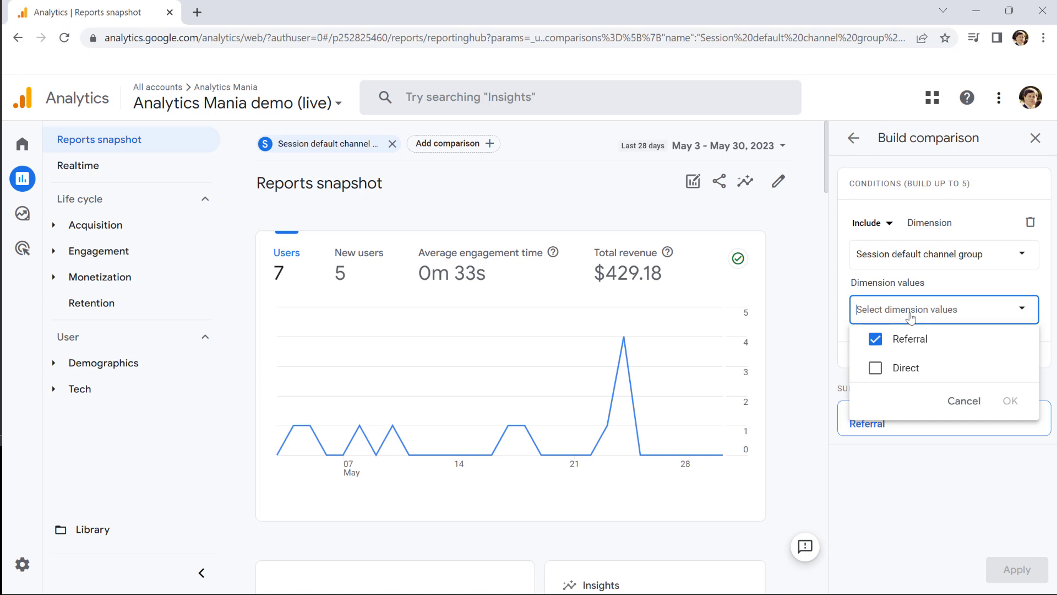
{"action": "type", "text": "Organic Search"}
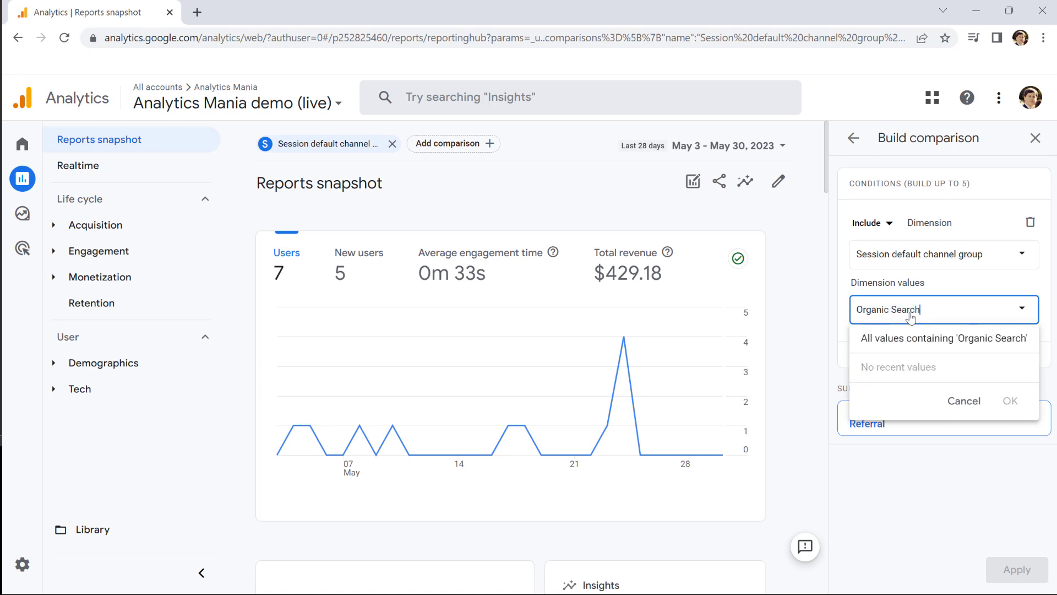
{"action": "left_click", "coordinate": [944, 339]}
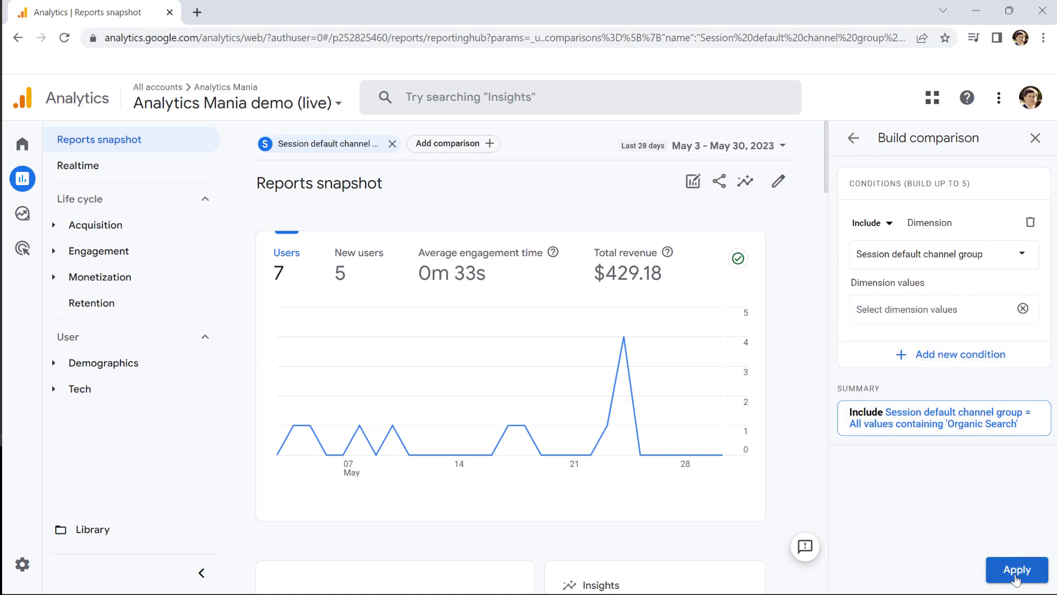
{"action": "left_click", "coordinate": [1017, 569]}
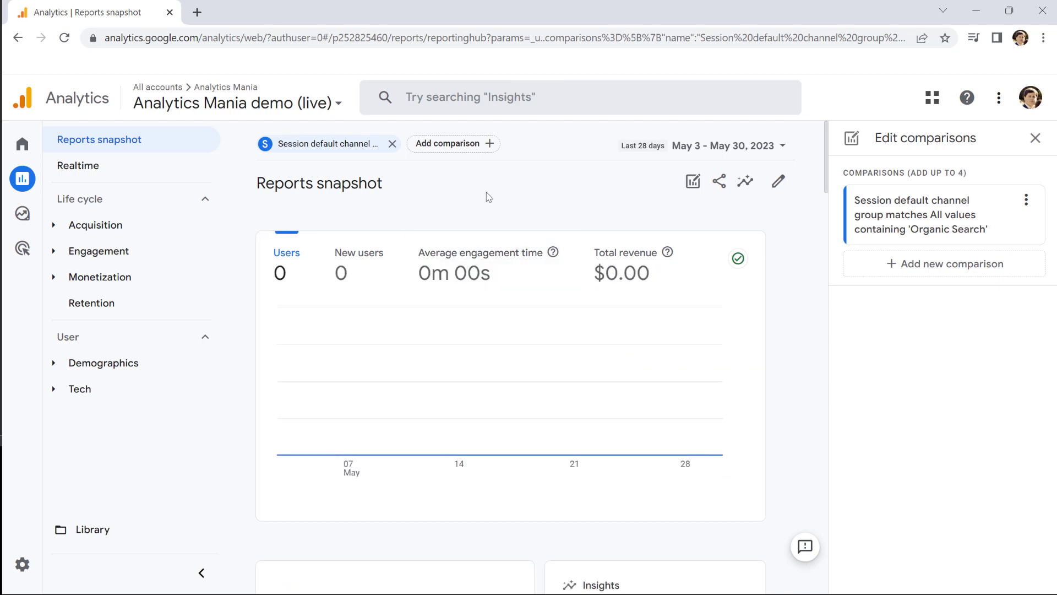
{"action": "mouse_move", "coordinate": [337, 160]}
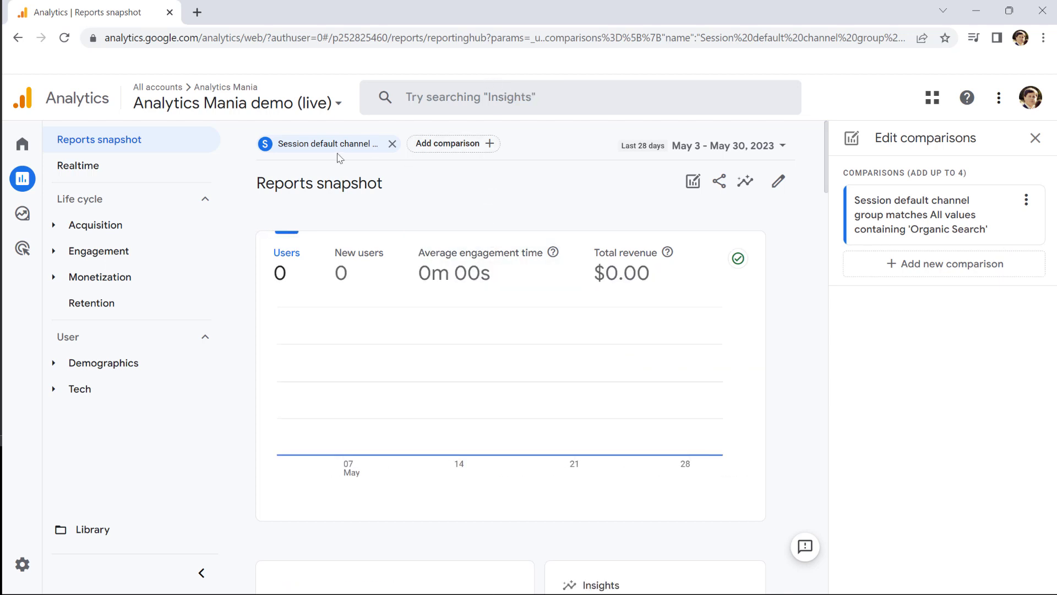
{"action": "mouse_move", "coordinate": [883, 184]}
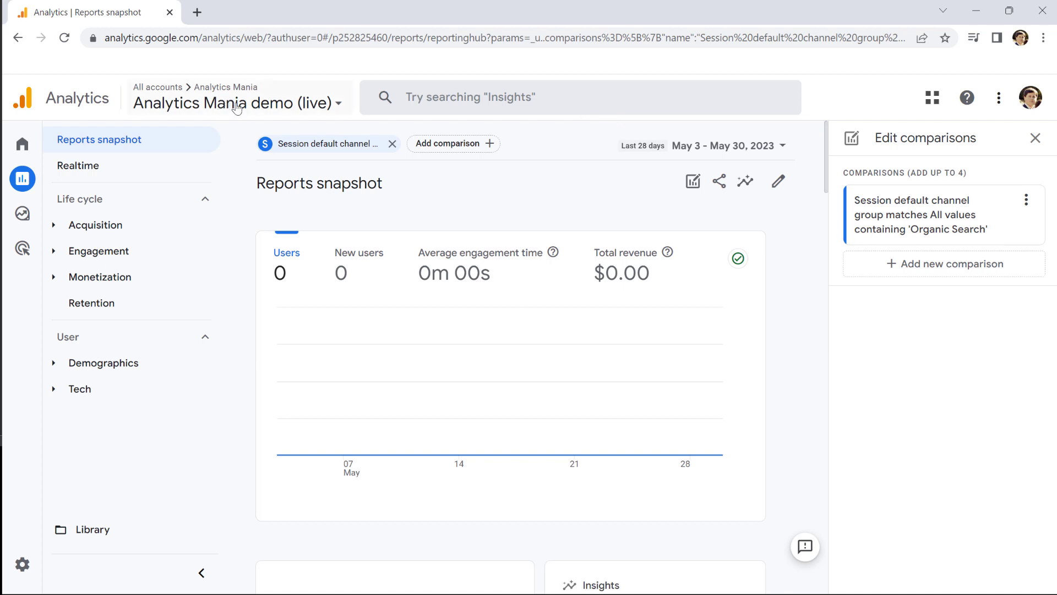
{"action": "mouse_move", "coordinate": [238, 105]}
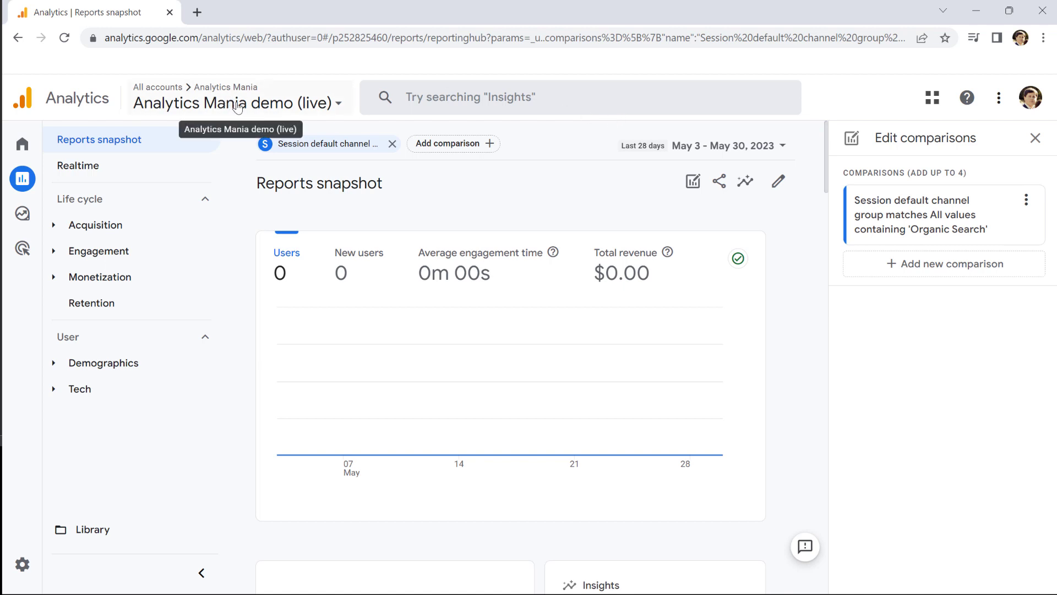
{"action": "mouse_move", "coordinate": [736, 156]}
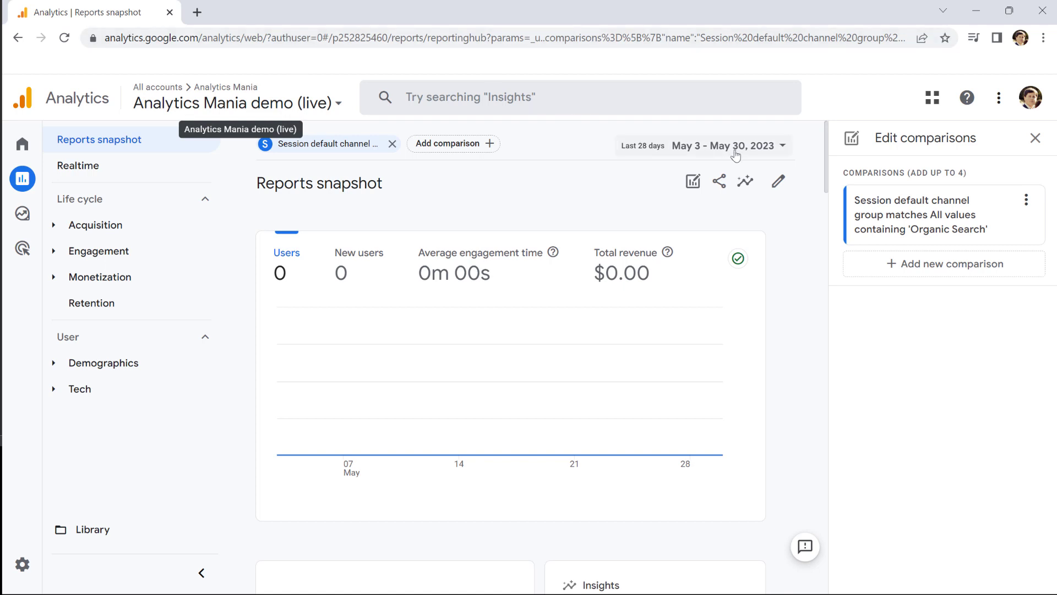
{"action": "mouse_move", "coordinate": [664, 30]}
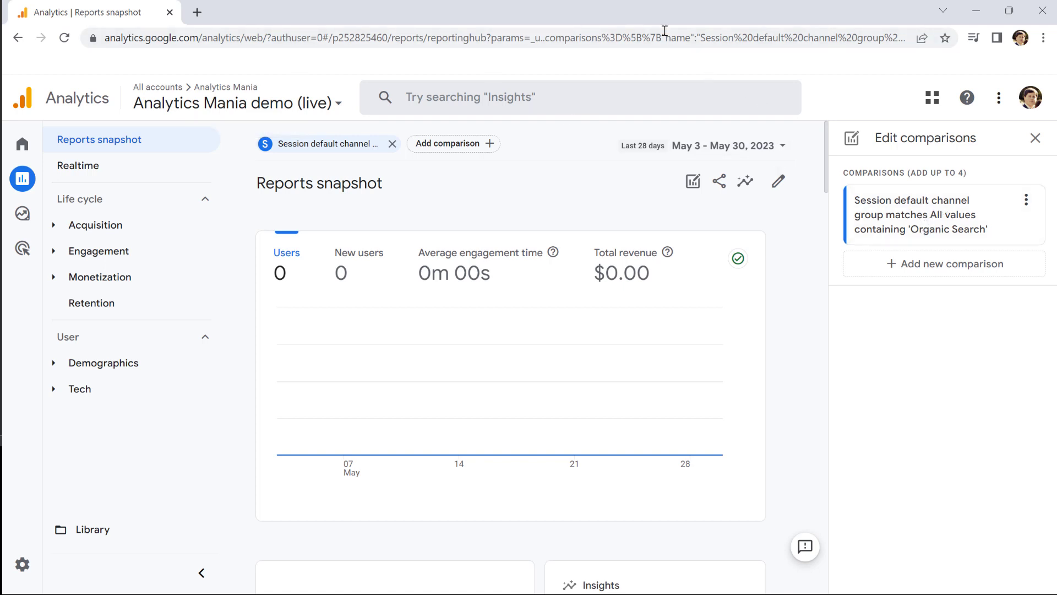
{"action": "mouse_move", "coordinate": [945, 37]}
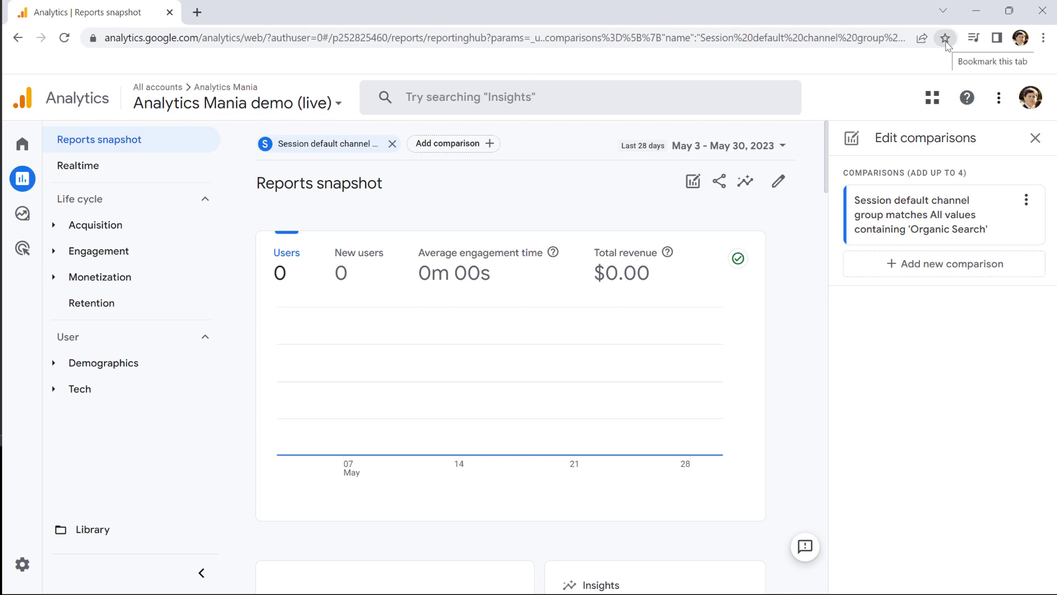
{"action": "mouse_move", "coordinate": [946, 44]}
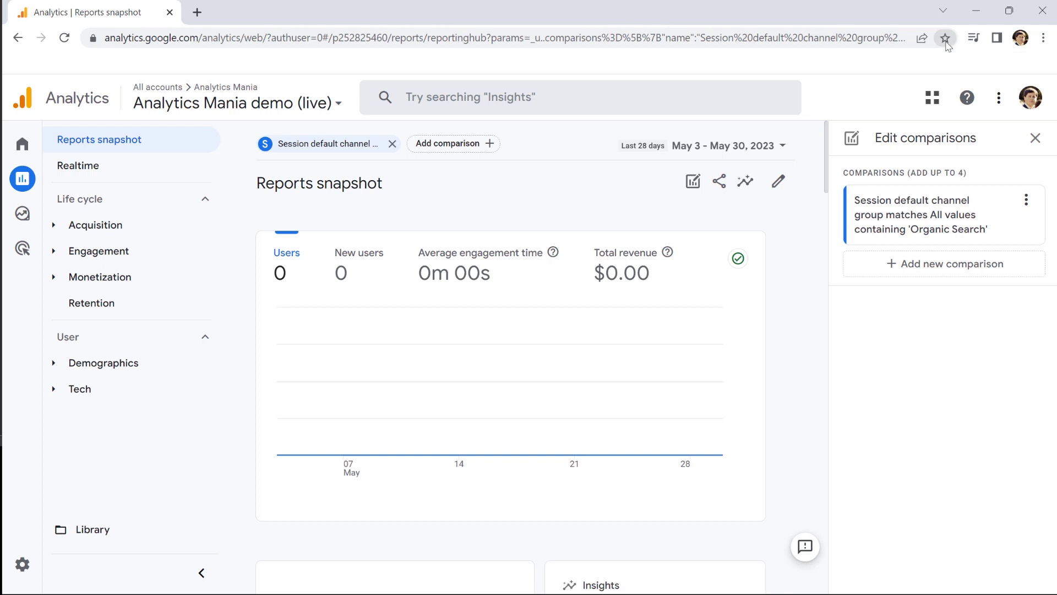
- Bookmark the report into a new 'GA4 comparisons' folder on the bookmarks bar
{"action": "left_click", "coordinate": [946, 38]}
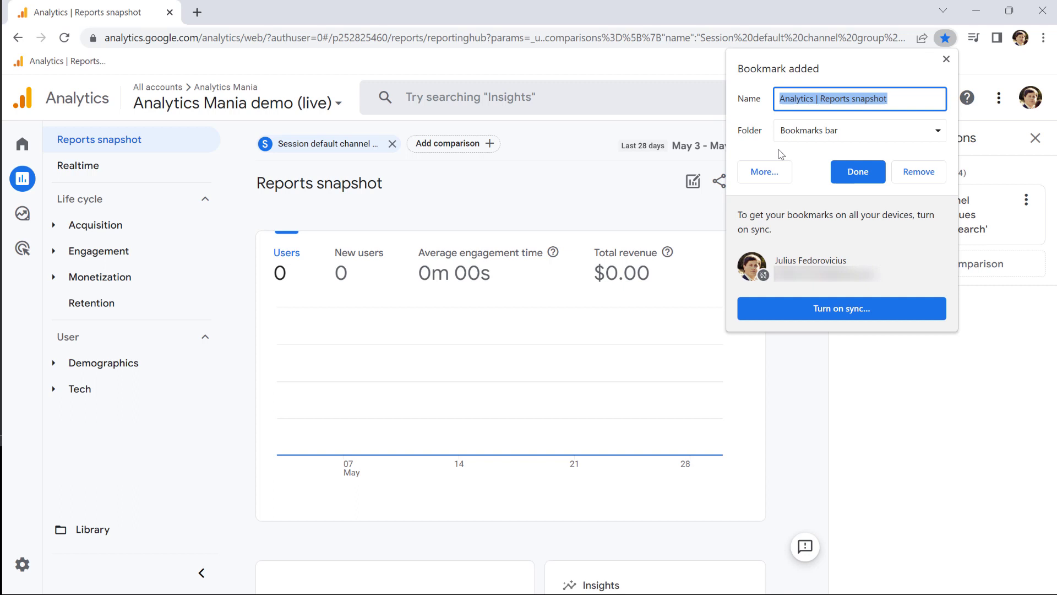
{"action": "left_click", "coordinate": [765, 171]}
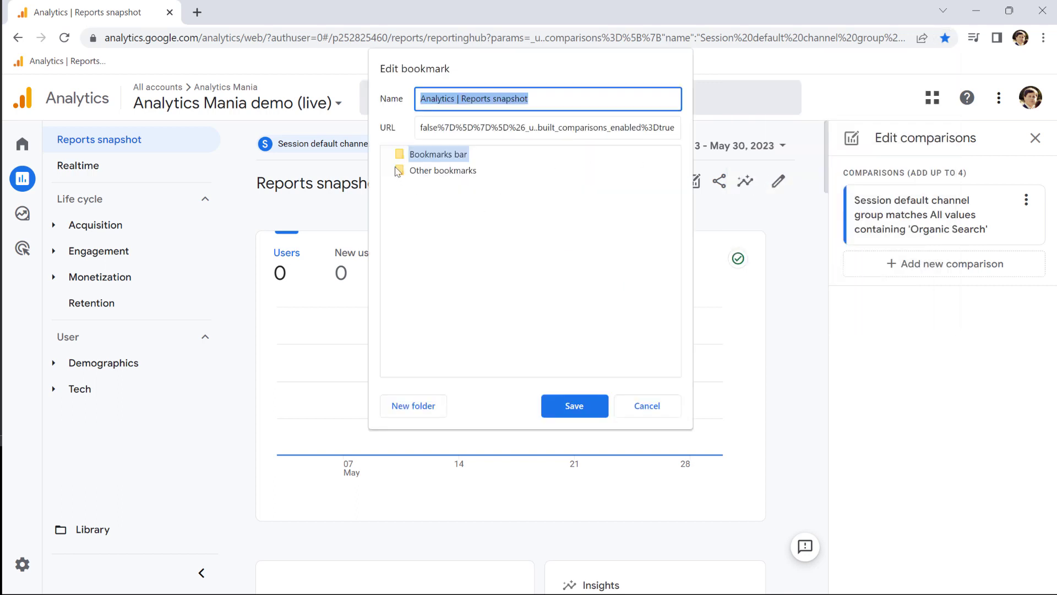
{"action": "left_click", "coordinate": [413, 406]}
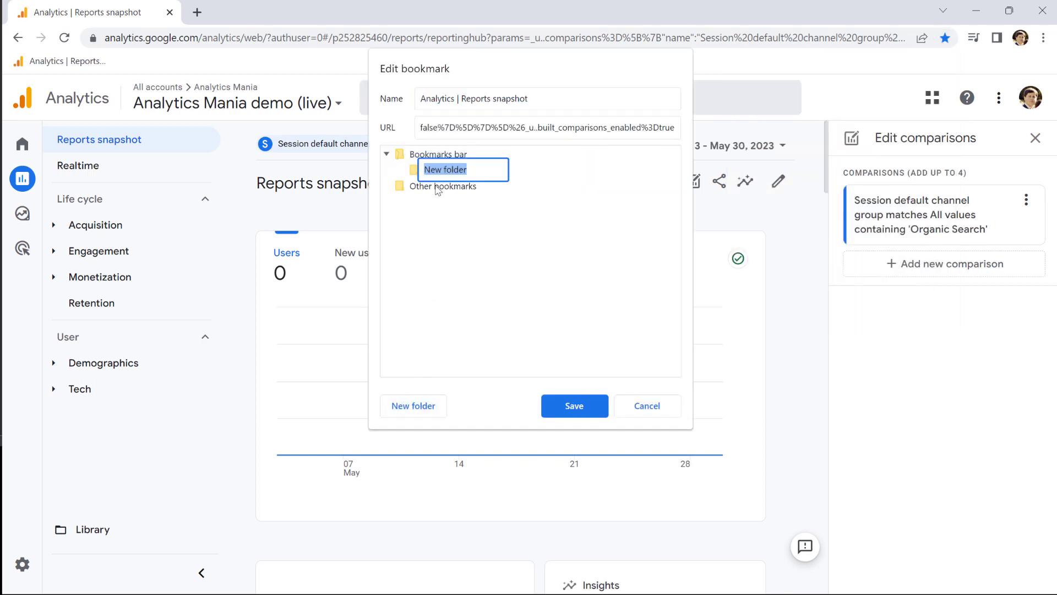
{"action": "type", "text": "GA4 c"}
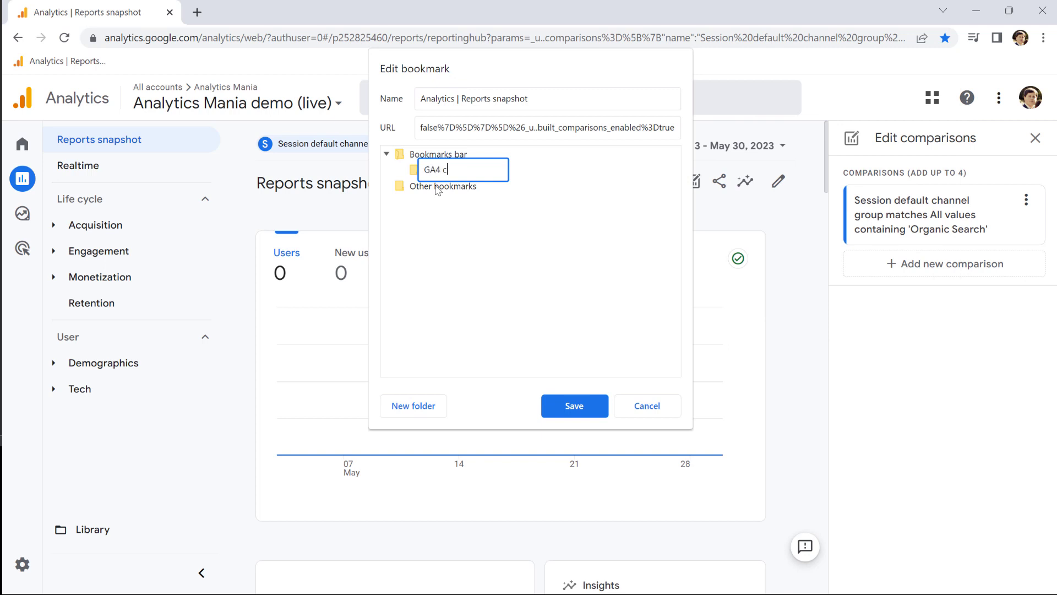
{"action": "left_click", "coordinate": [575, 406]}
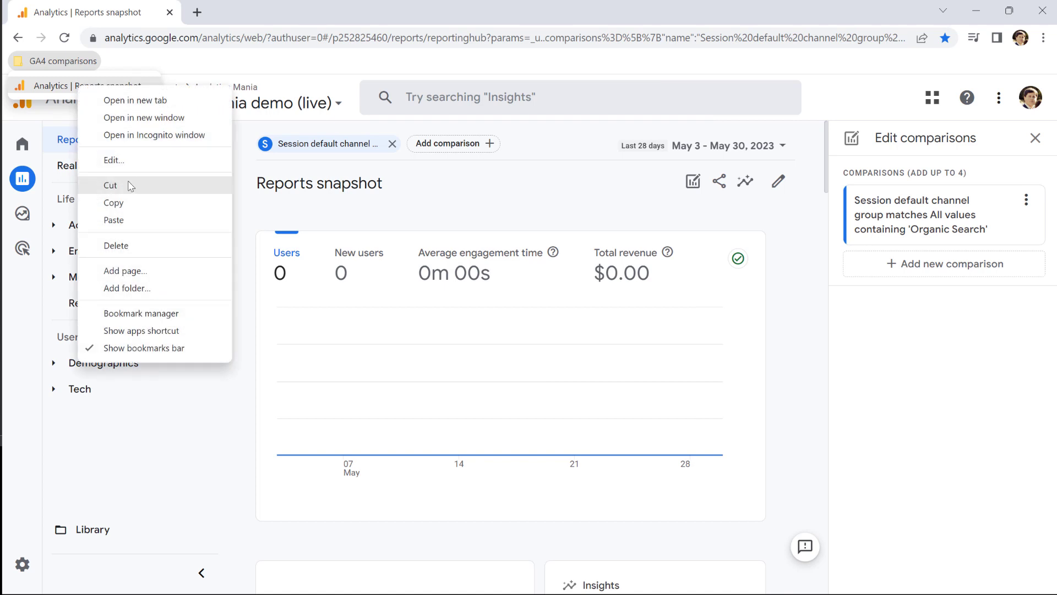
- Rename the bookmark to 'Organic search - Comparison' and save it
{"action": "left_click", "coordinate": [113, 160]}
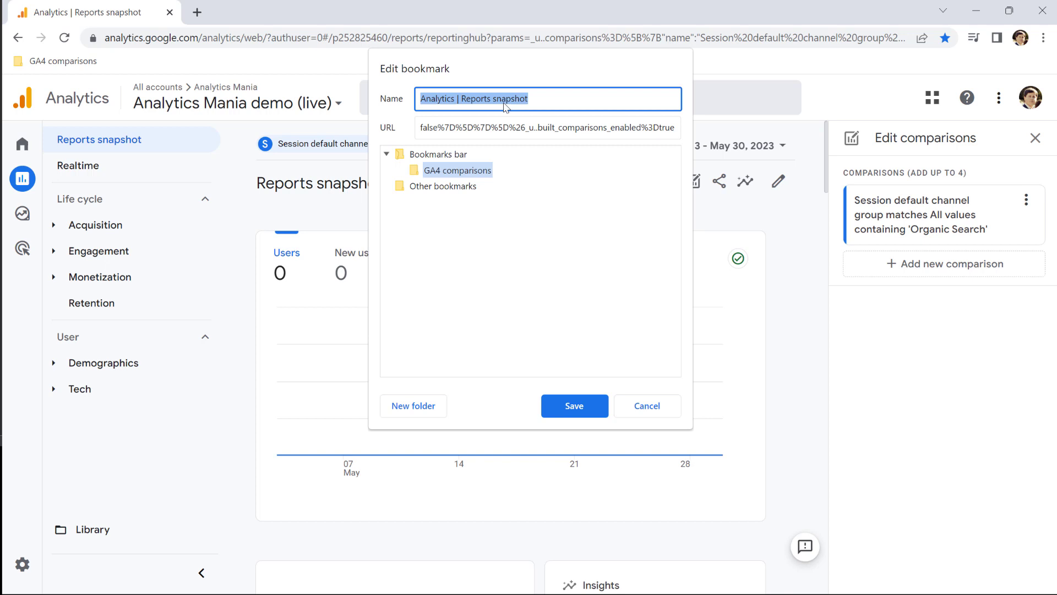
{"action": "type", "text": "Organic search -"}
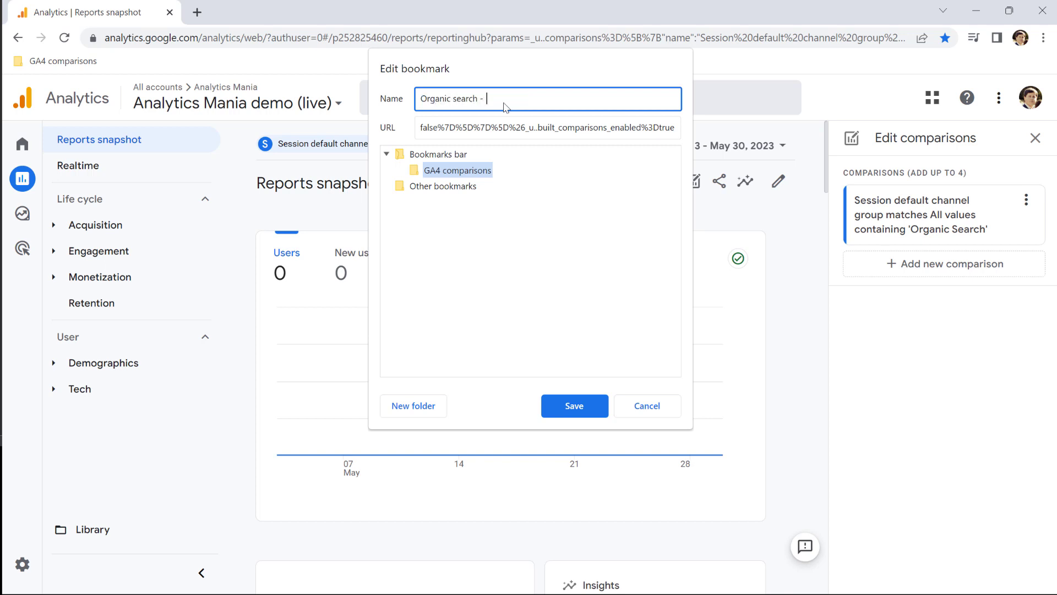
{"action": "type", "text": "Comparison"}
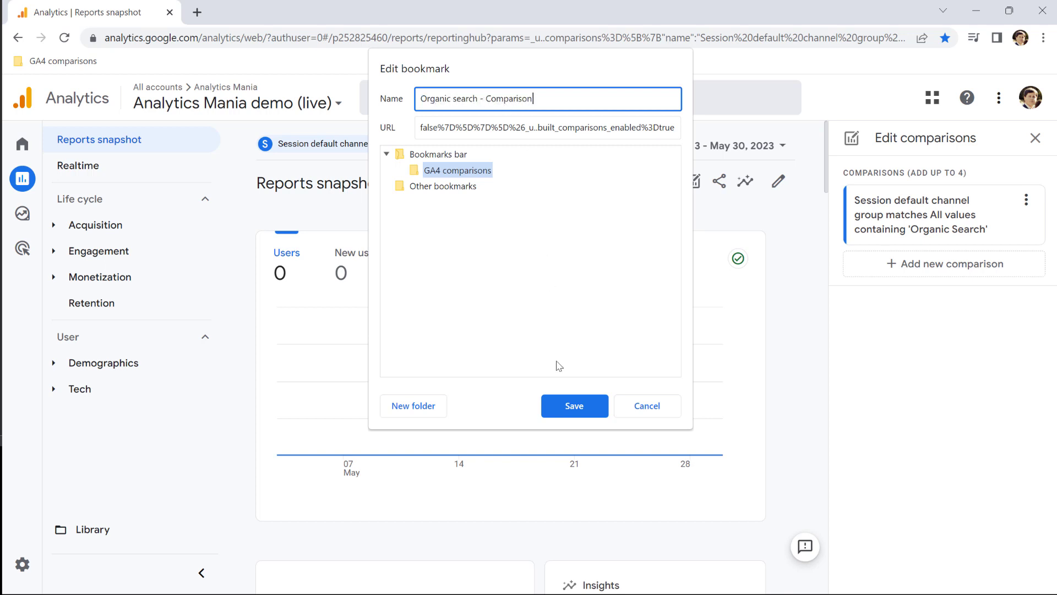
{"action": "left_click", "coordinate": [575, 406]}
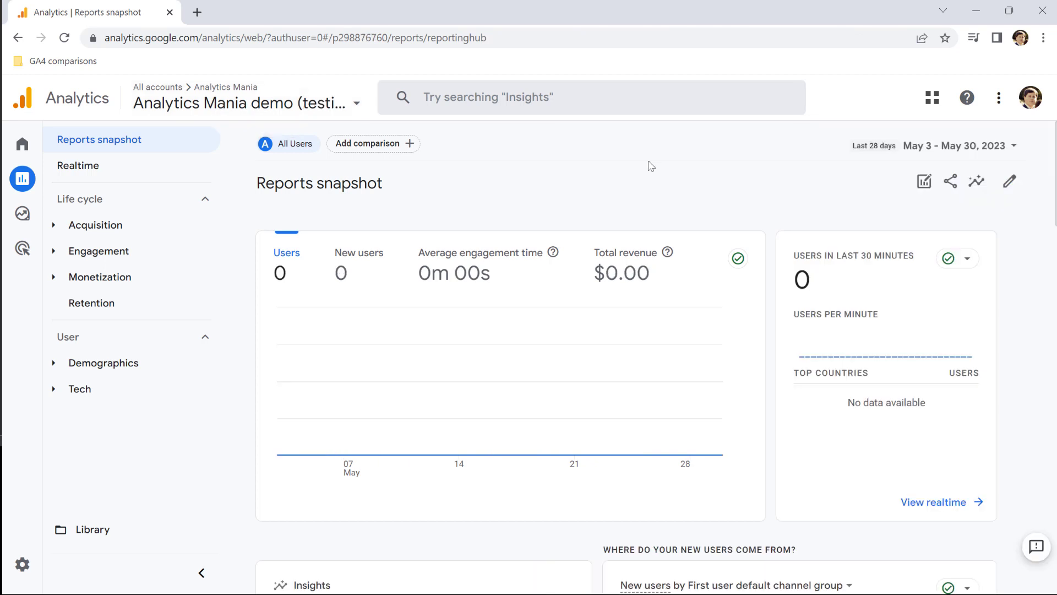
{"action": "mouse_move", "coordinate": [54, 67]}
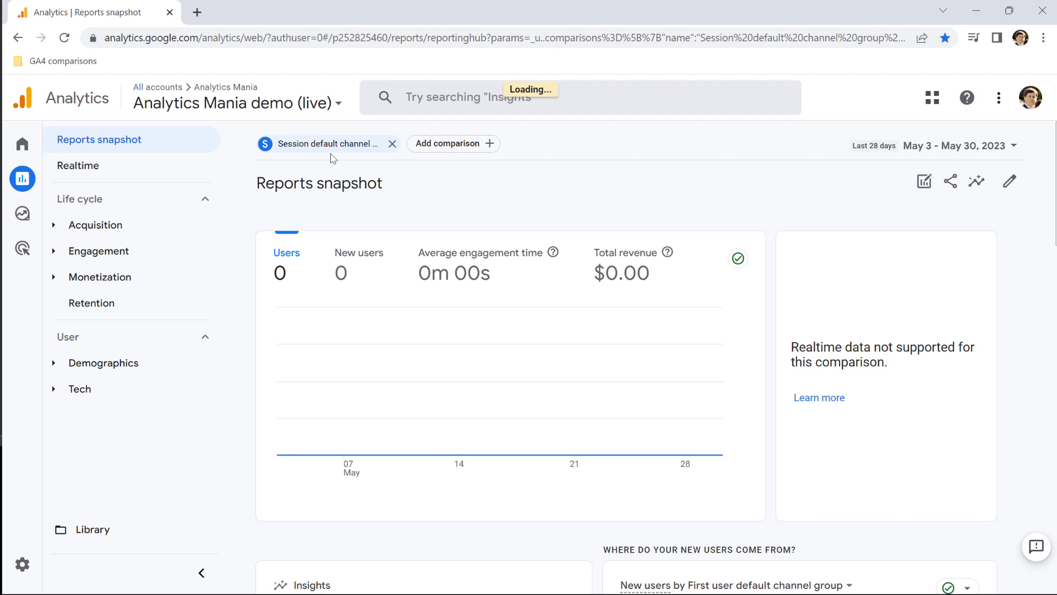
{"action": "mouse_move", "coordinate": [333, 156]}
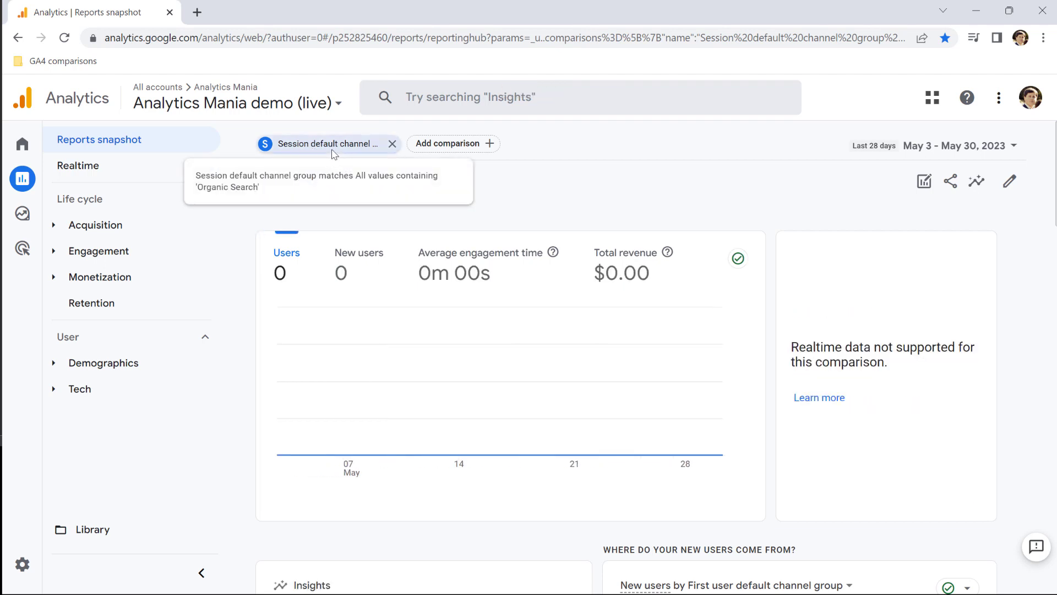
{"action": "mouse_move", "coordinate": [57, 65]}
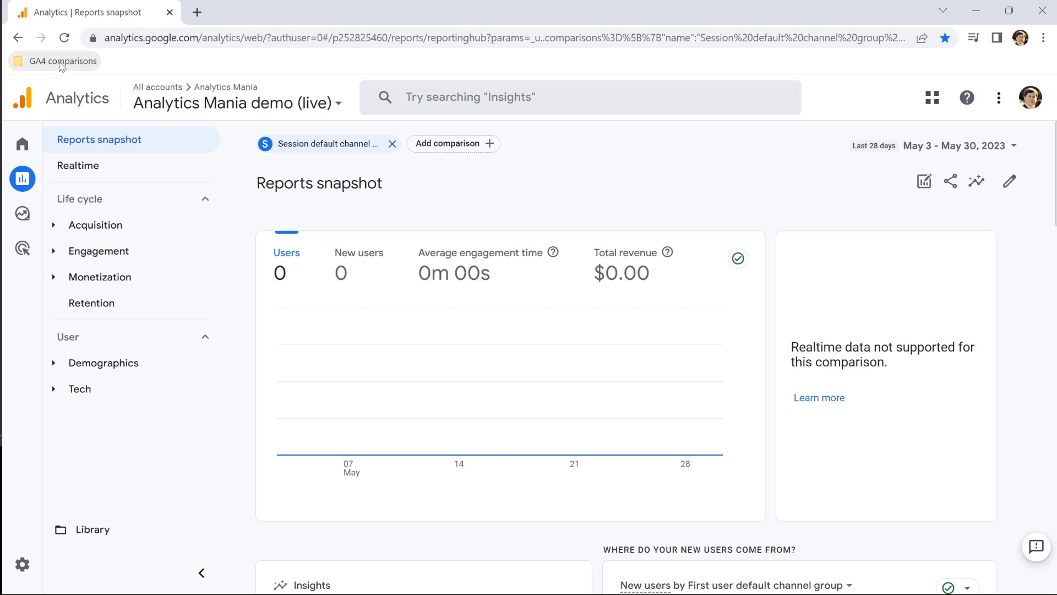
{"action": "mouse_move", "coordinate": [235, 106]}
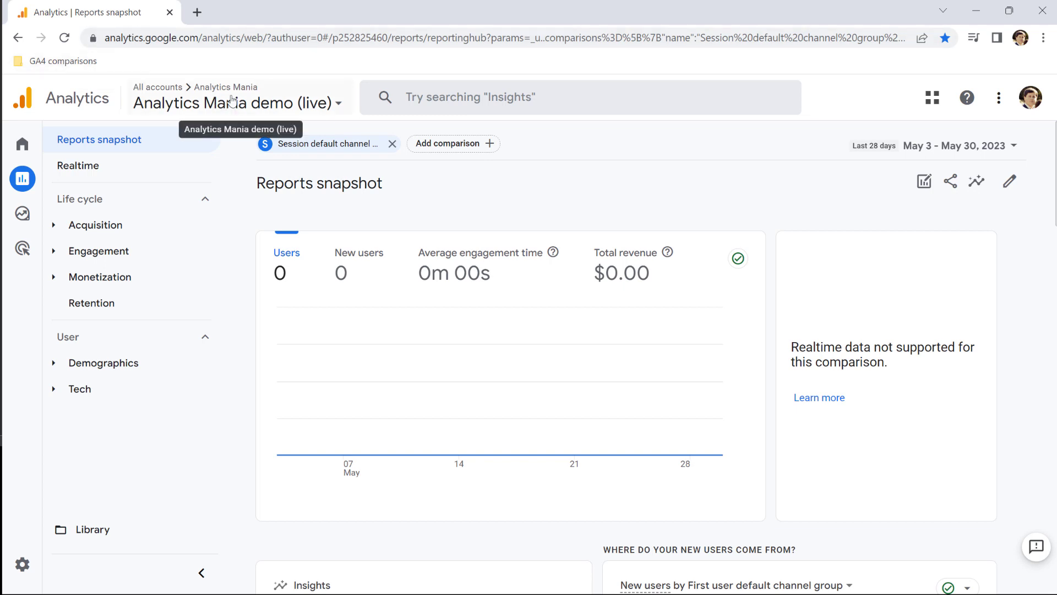
{"action": "mouse_move", "coordinate": [319, 155]}
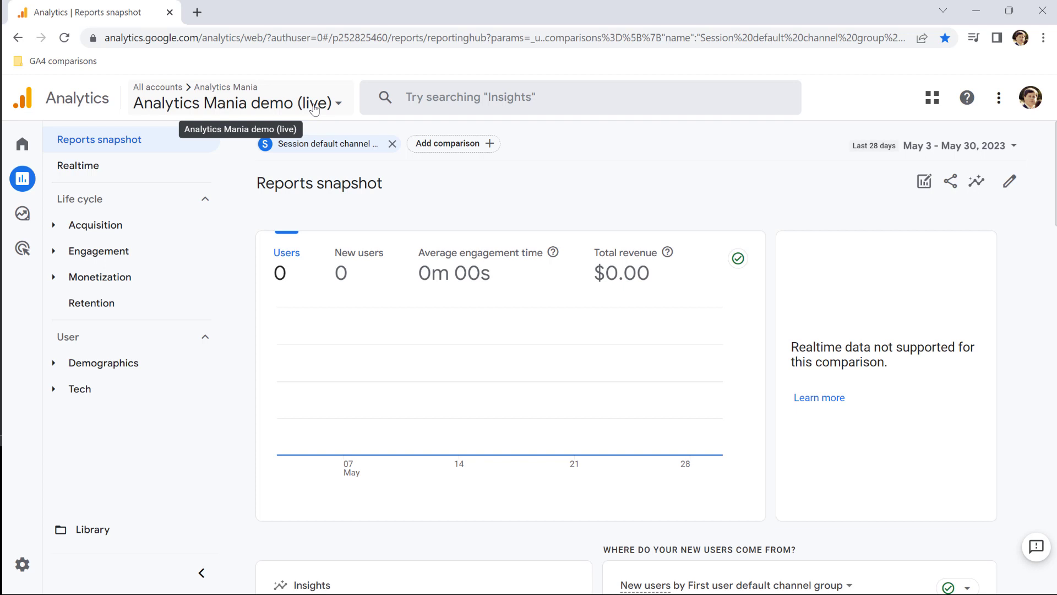
{"action": "mouse_move", "coordinate": [304, 88]}
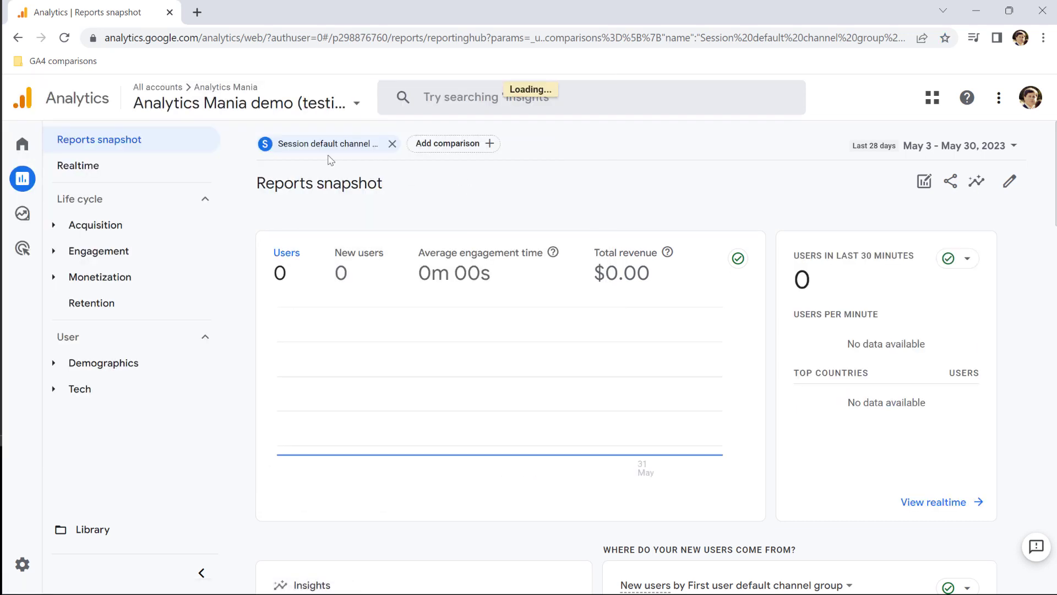
{"action": "mouse_move", "coordinate": [335, 147]}
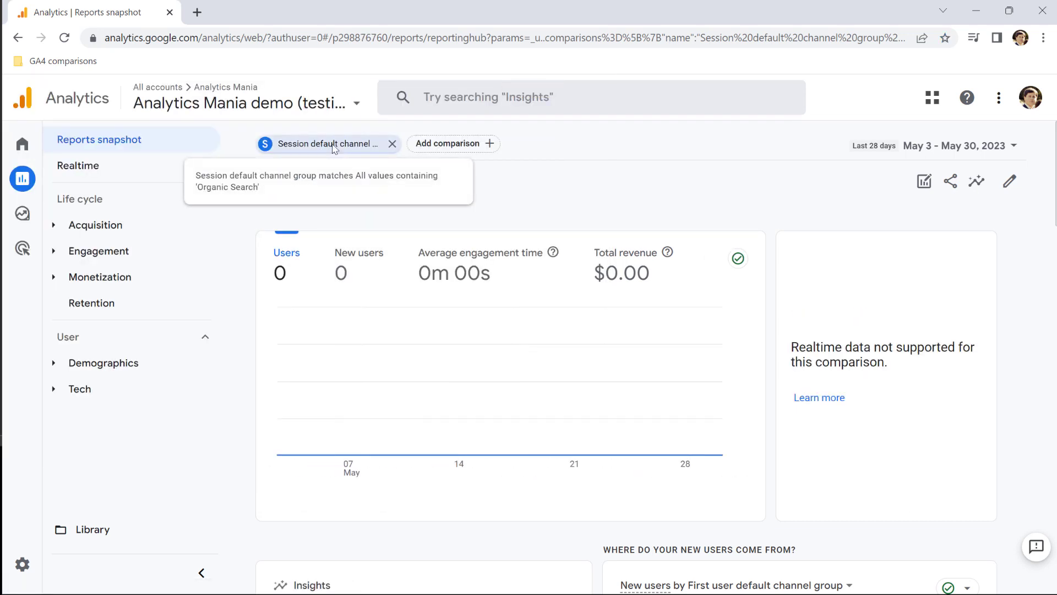
{"action": "mouse_move", "coordinate": [641, 218]}
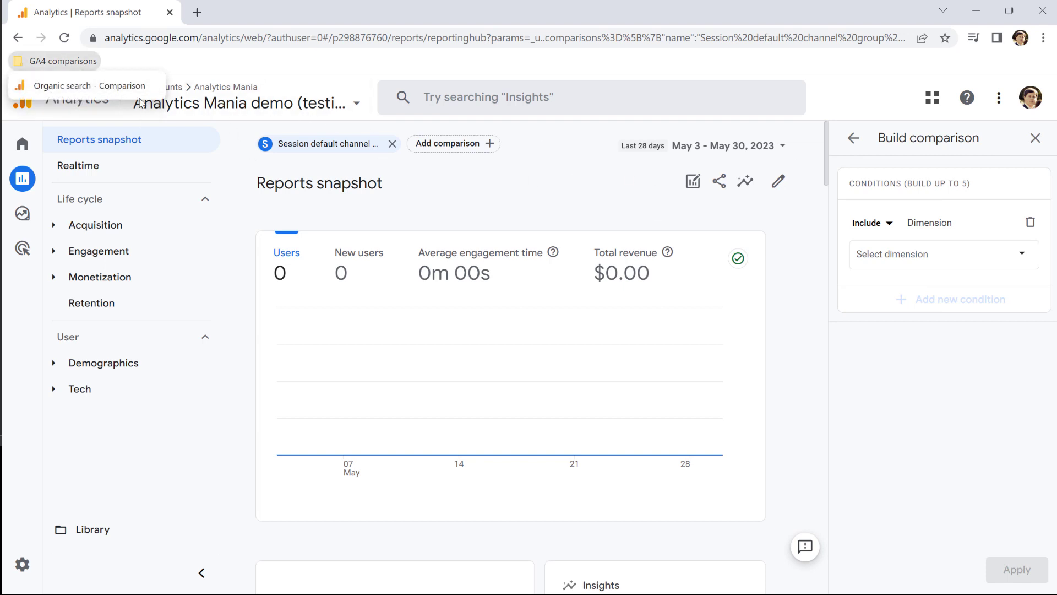
{"action": "mouse_move", "coordinate": [255, 100]}
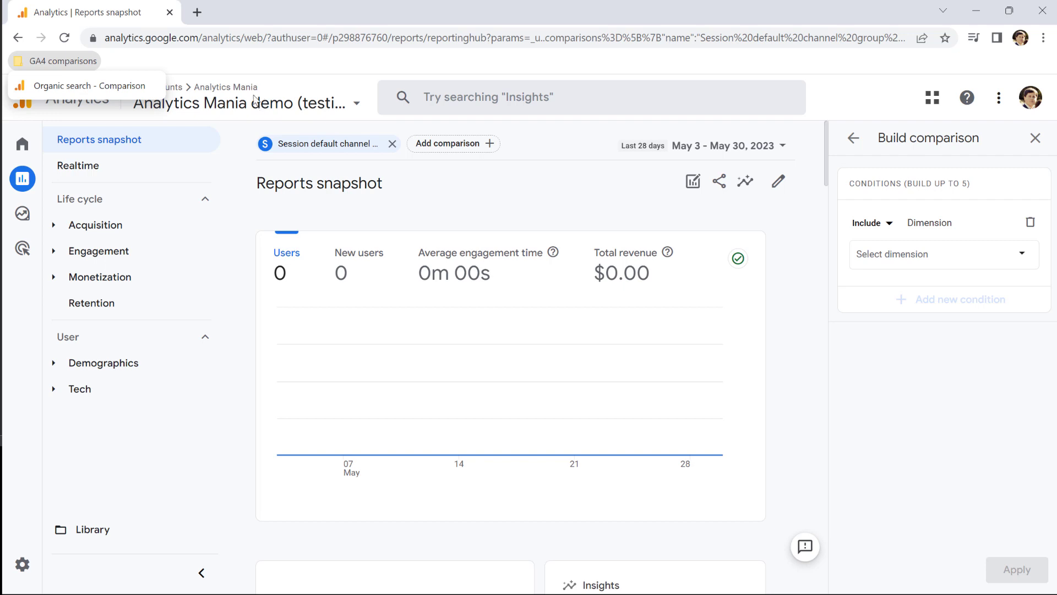
{"action": "mouse_move", "coordinate": [516, 289]}
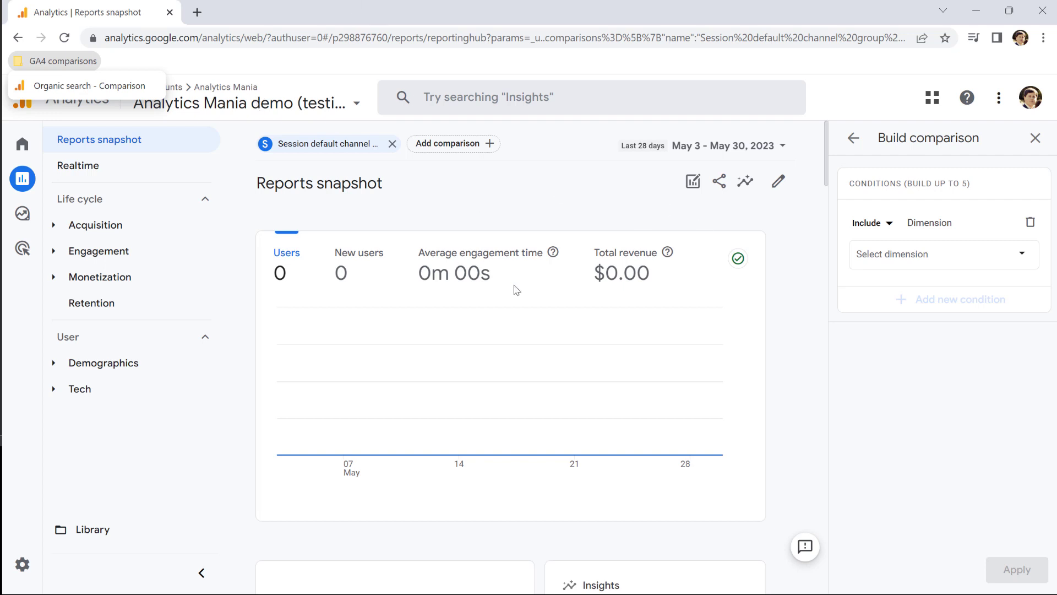
{"action": "mouse_move", "coordinate": [446, 178]}
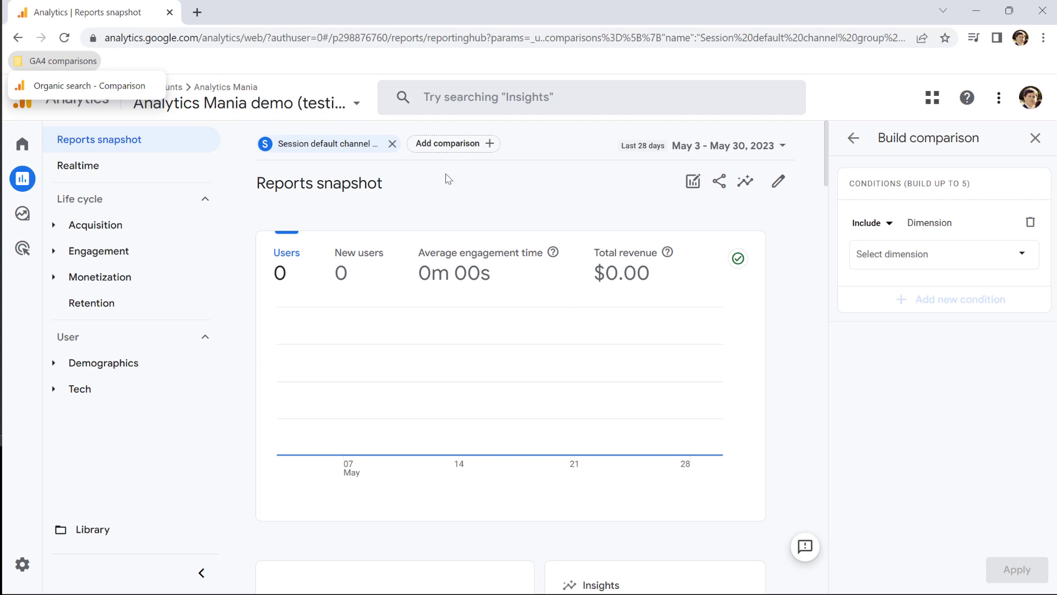
{"action": "mouse_move", "coordinate": [267, 252]}
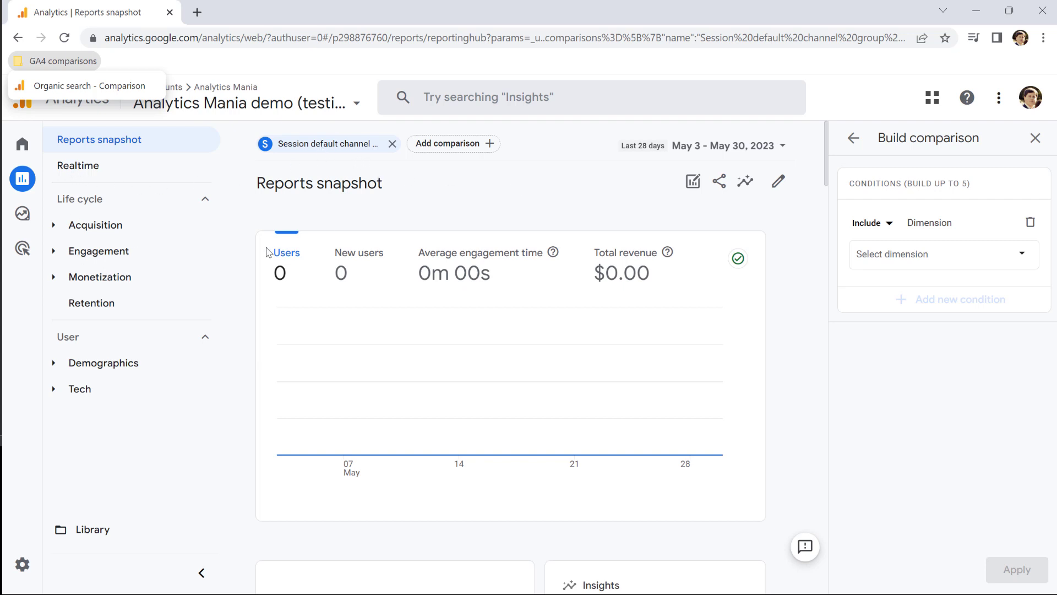
{"action": "mouse_move", "coordinate": [331, 152]}
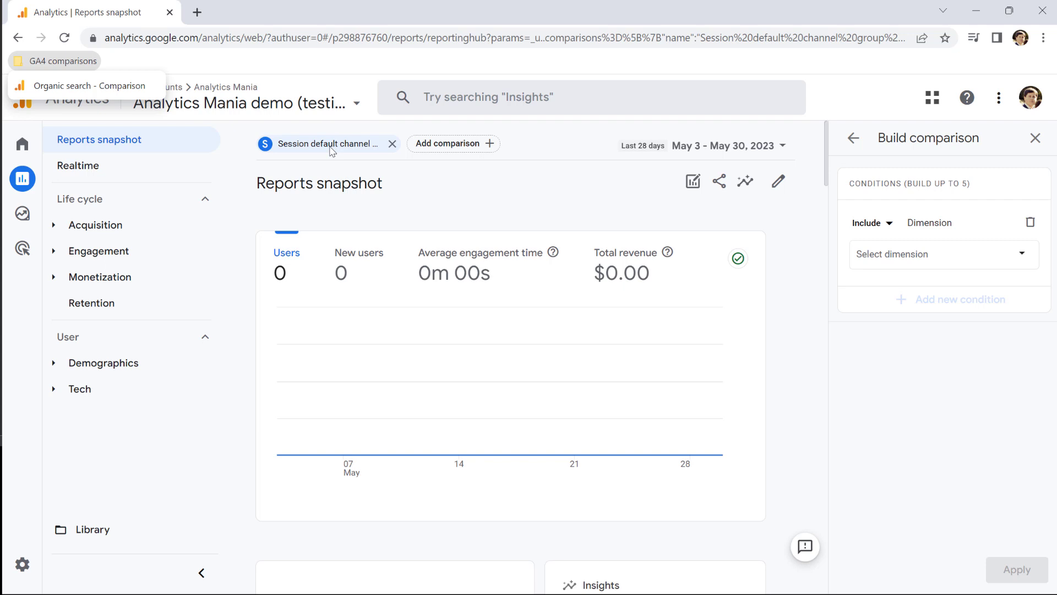
{"action": "mouse_move", "coordinate": [40, 218]}
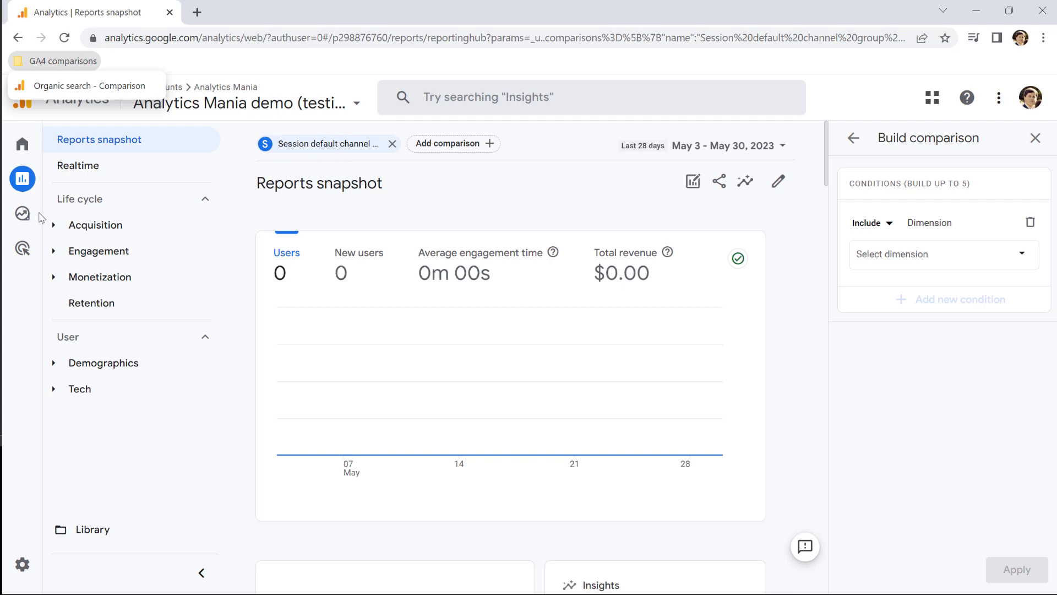